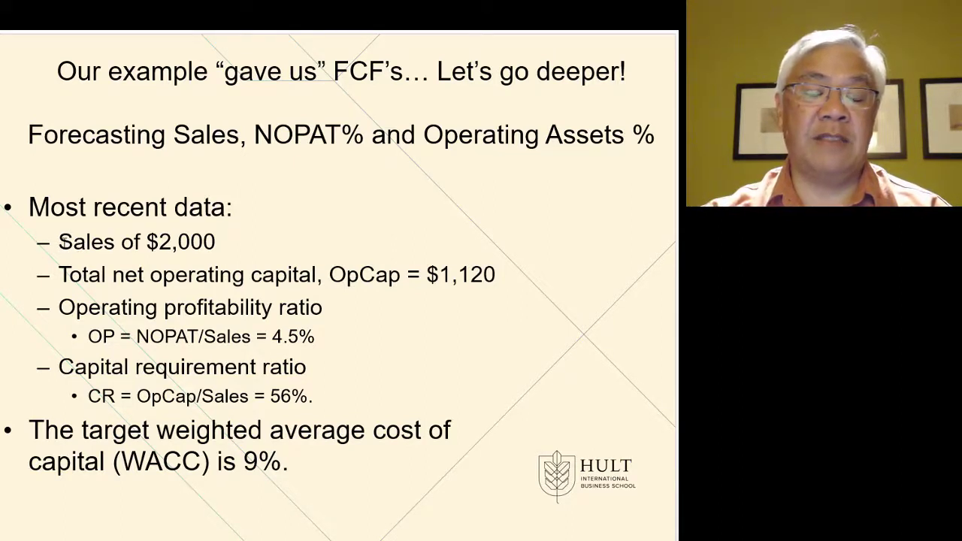
{"action": "mouse_move", "coordinate": [261, 332]}
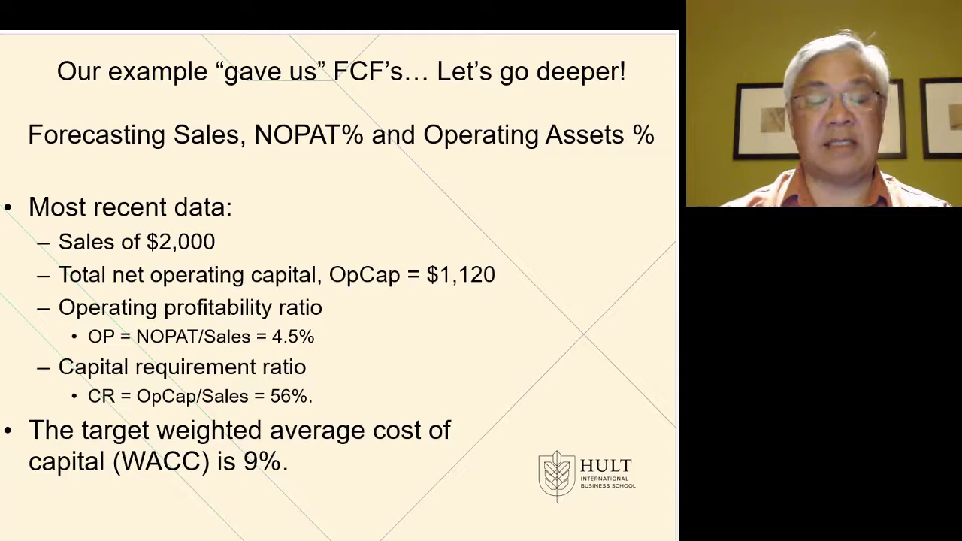
Leave the key-data slide and bring up the Excel valuation workbook
{"action": "key", "text": "right"}
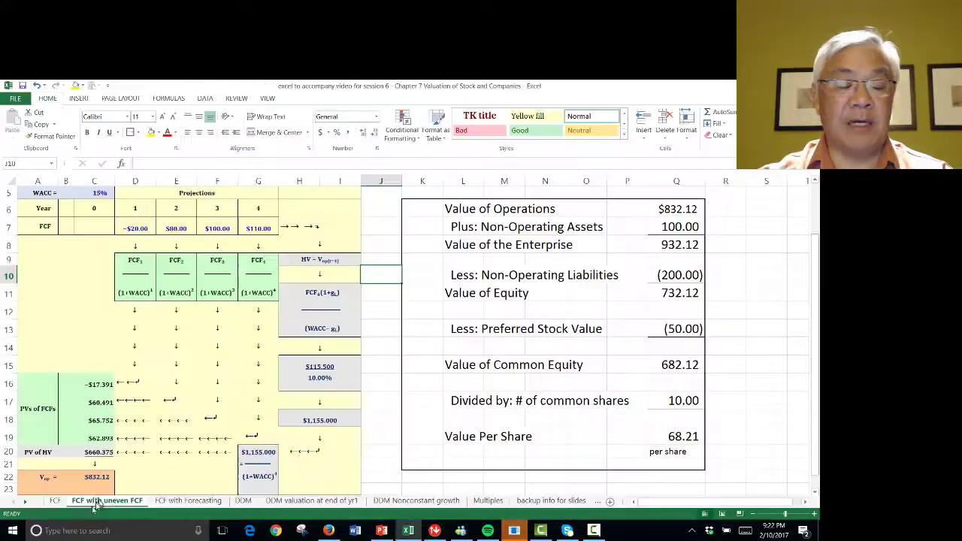
Review the assumptions on the FCF with Forecasting sheet: NOPAT/Sales 4.2%, sales growth 10%, 8%, 5%
{"action": "left_click", "coordinate": [187, 501]}
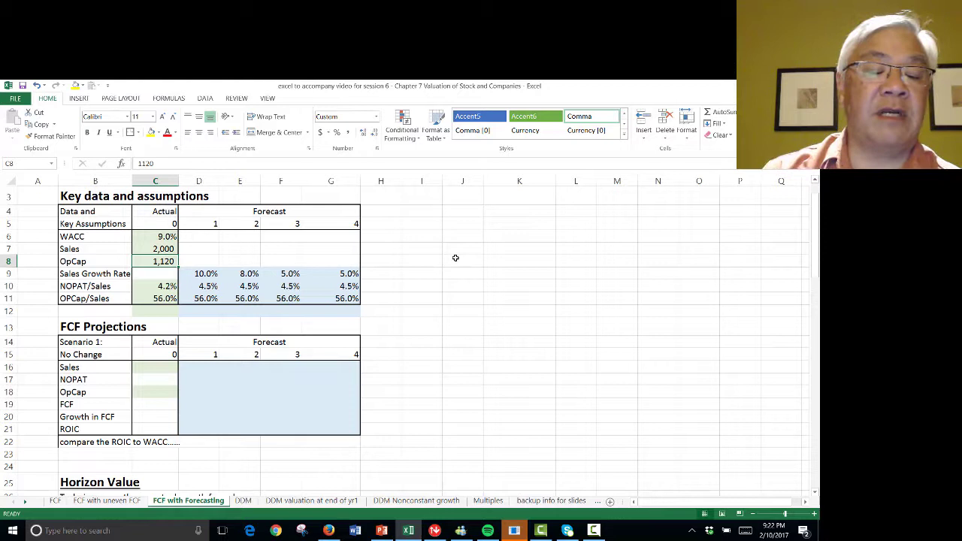
{"action": "left_click", "coordinate": [155, 285]}
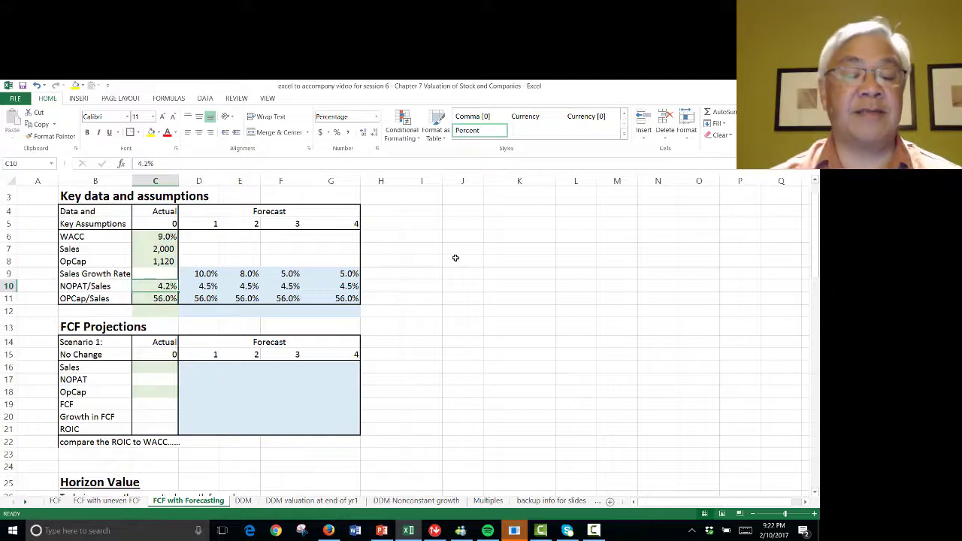
{"action": "left_click", "coordinate": [206, 273]}
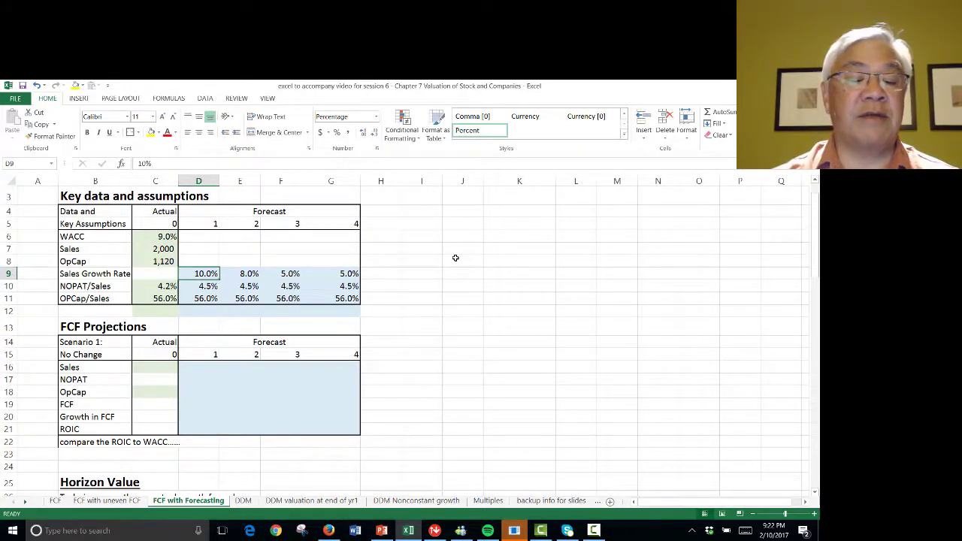
{"action": "left_click", "coordinate": [250, 274]}
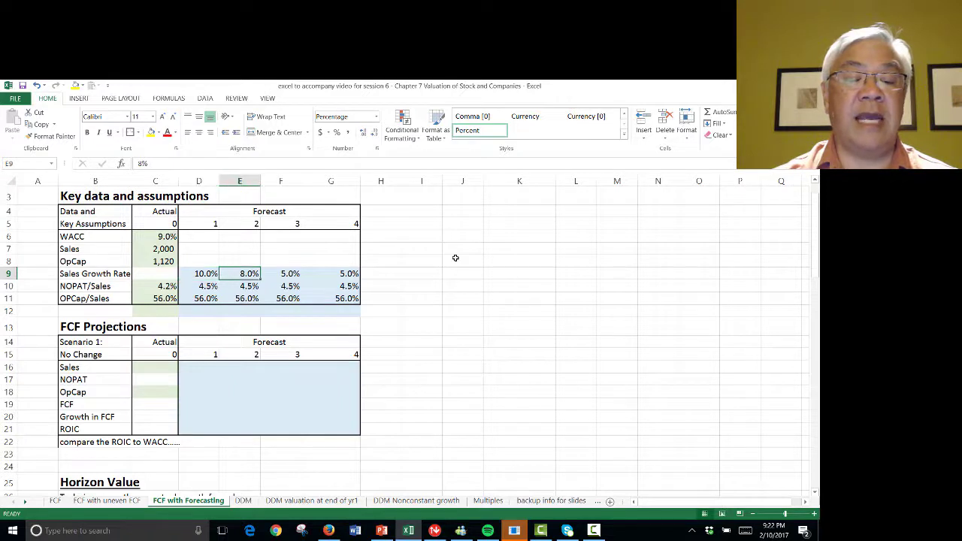
{"action": "left_click", "coordinate": [331, 274]}
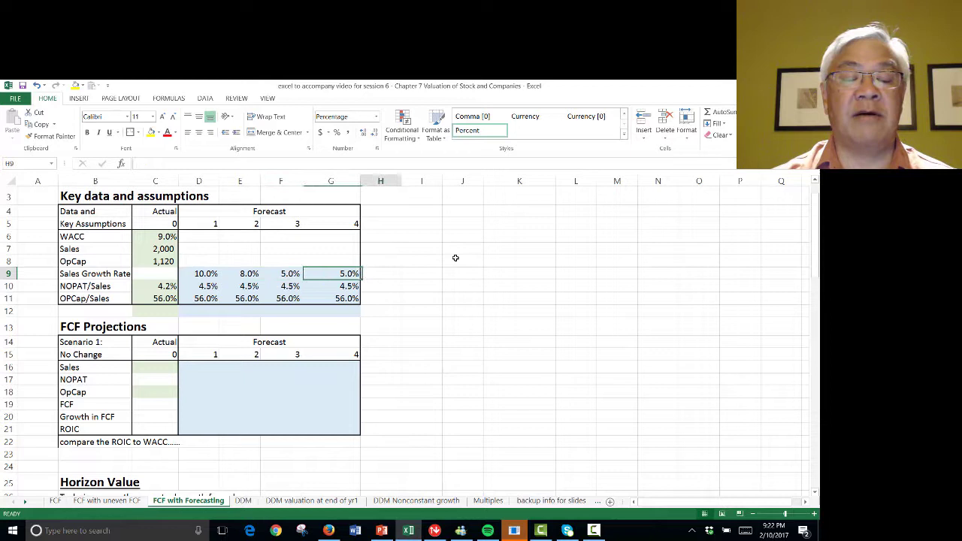
{"action": "left_click", "coordinate": [249, 274]}
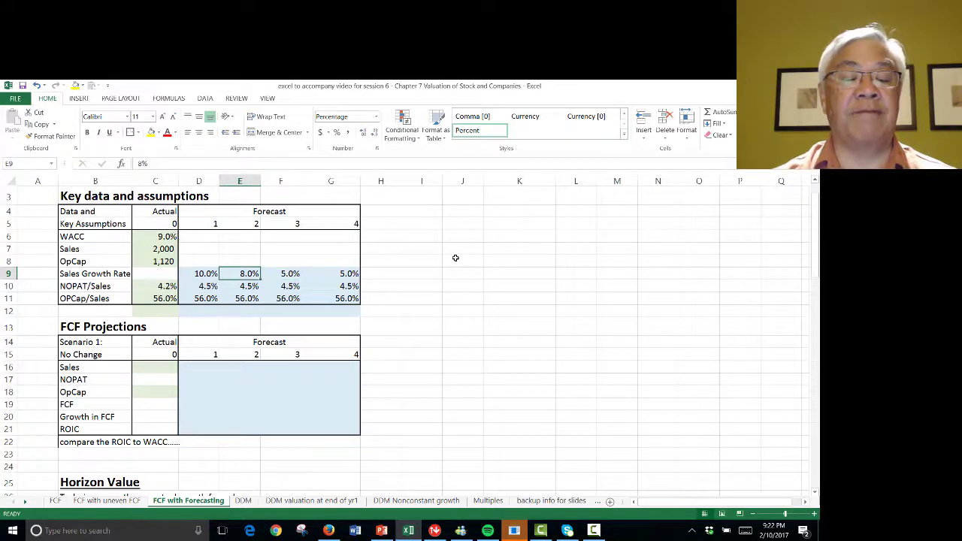
{"action": "left_click", "coordinate": [208, 286]}
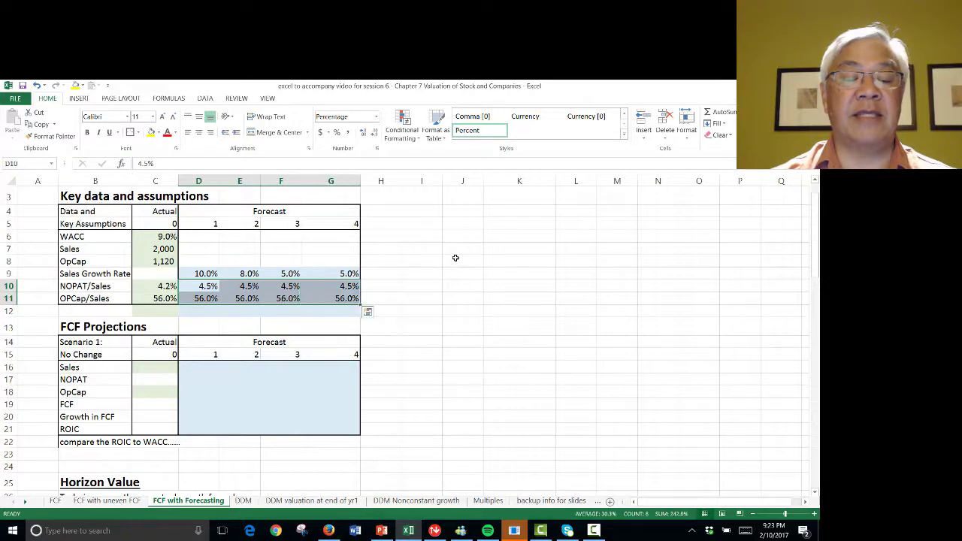
{"action": "left_click", "coordinate": [95, 327]}
{"action": "type", "text": "+"}
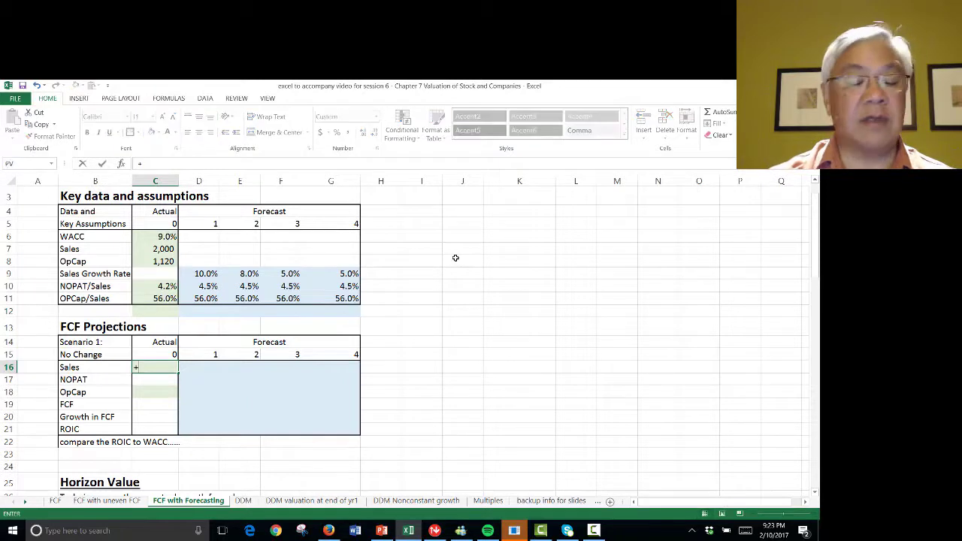
Link year 0 sales to 2,000 and grow sales by each year's rate, reaching about 2,619.5 in year 4
{"action": "left_click", "coordinate": [155, 249]}
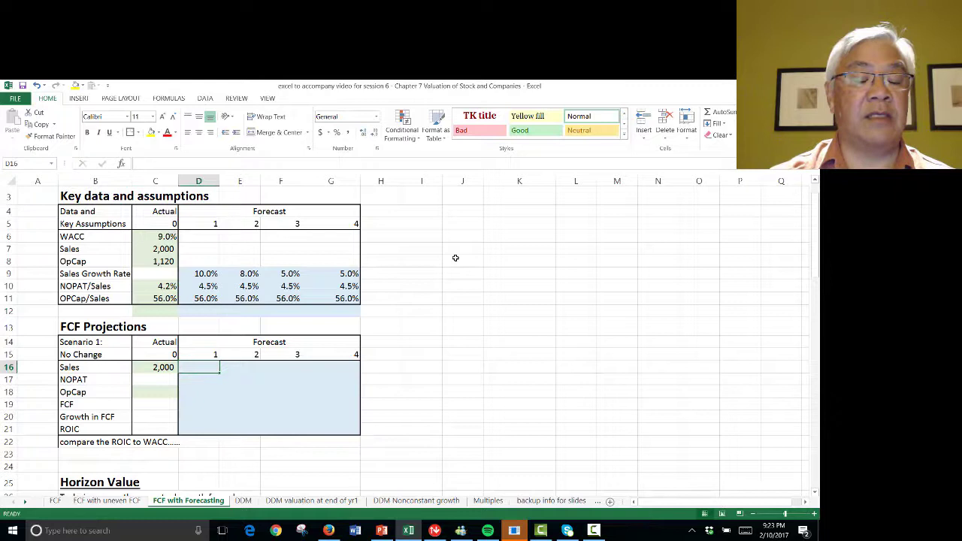
{"action": "type", "text": "+"}
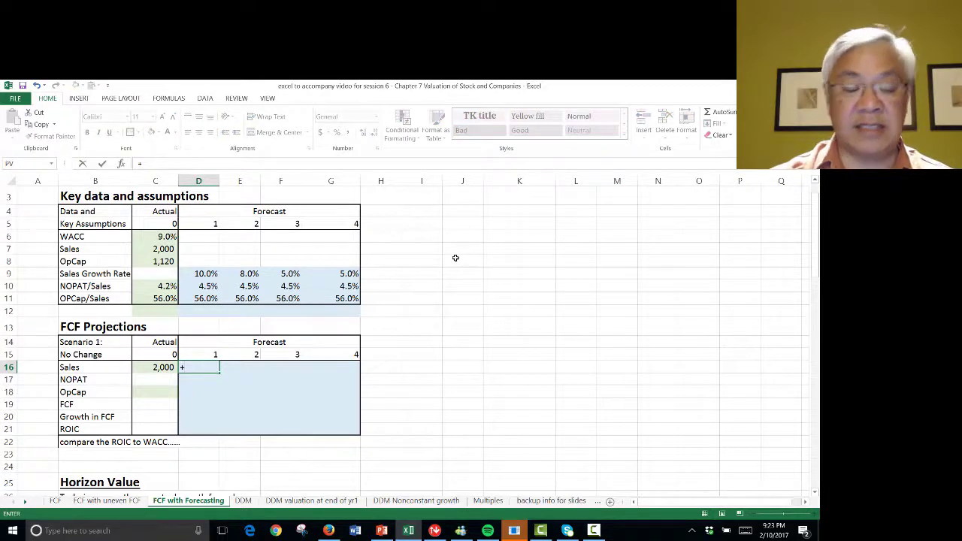
{"action": "type", "text": "C16*"}
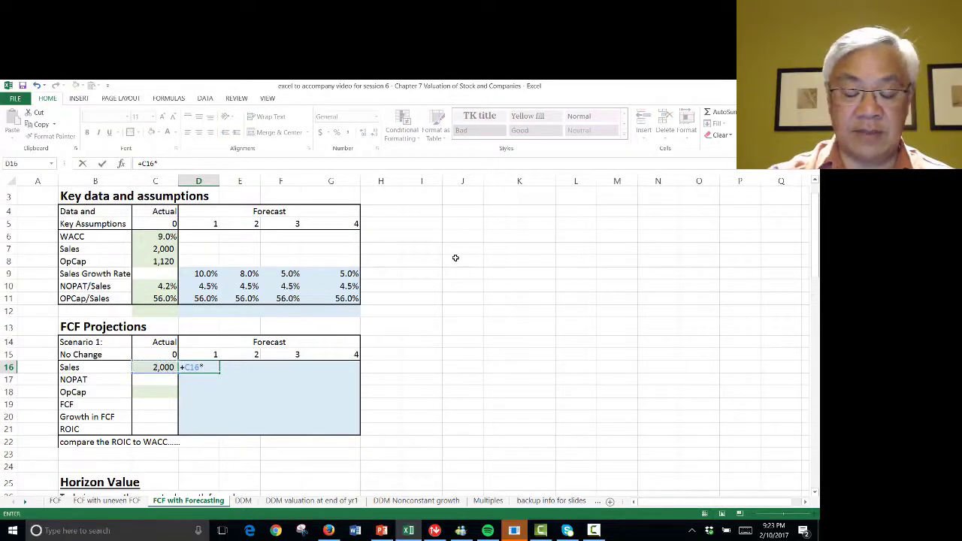
{"action": "type", "text": "(1+"}
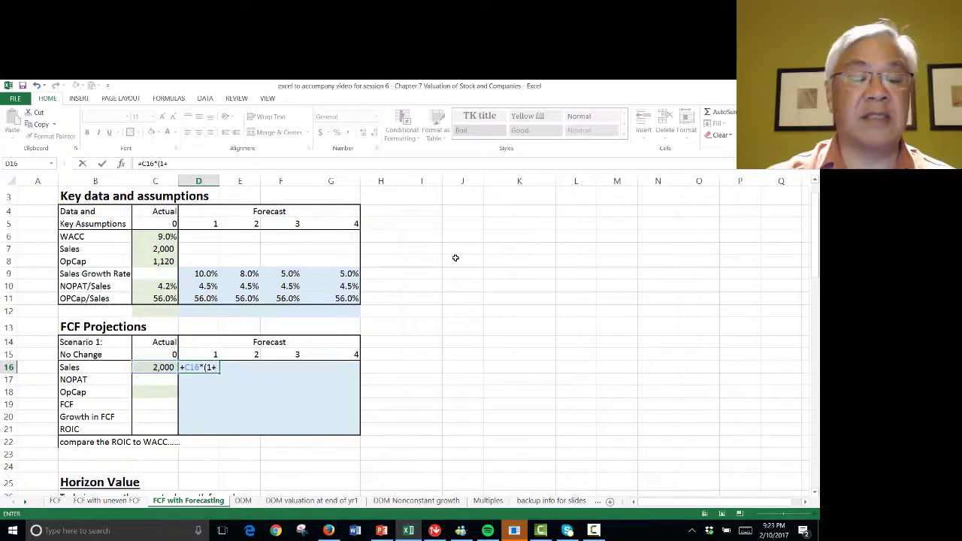
{"action": "left_click", "coordinate": [205, 274]}
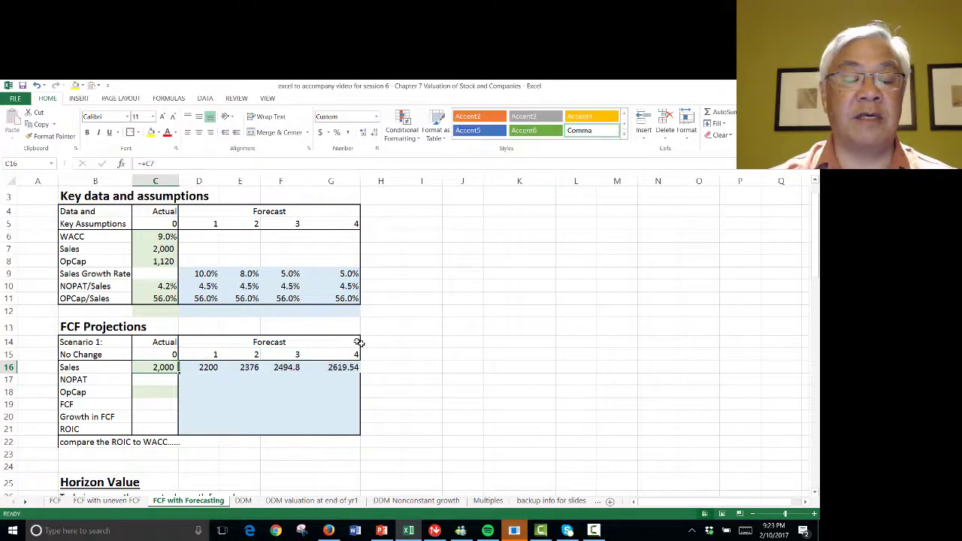
{"action": "left_click", "coordinate": [280, 367]}
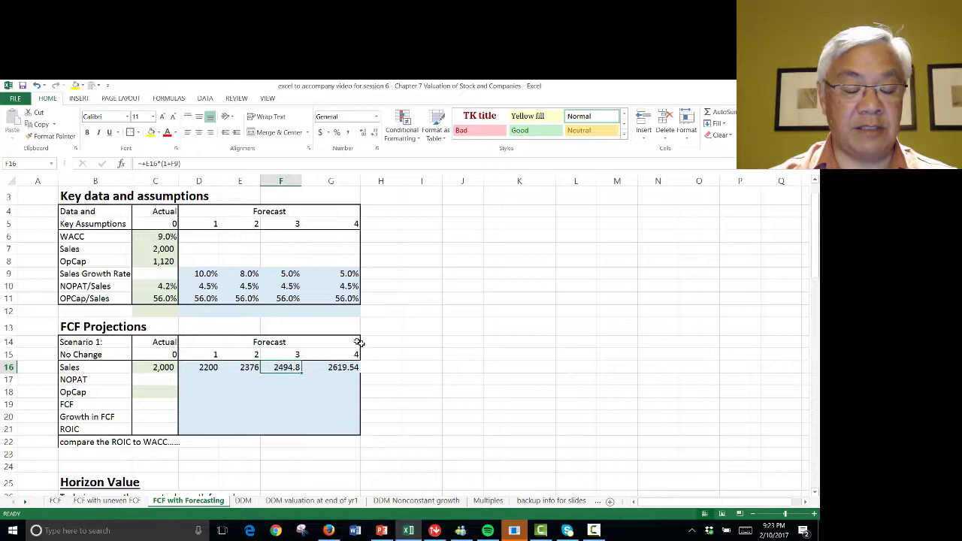
{"action": "double_click", "coordinate": [279, 367]}
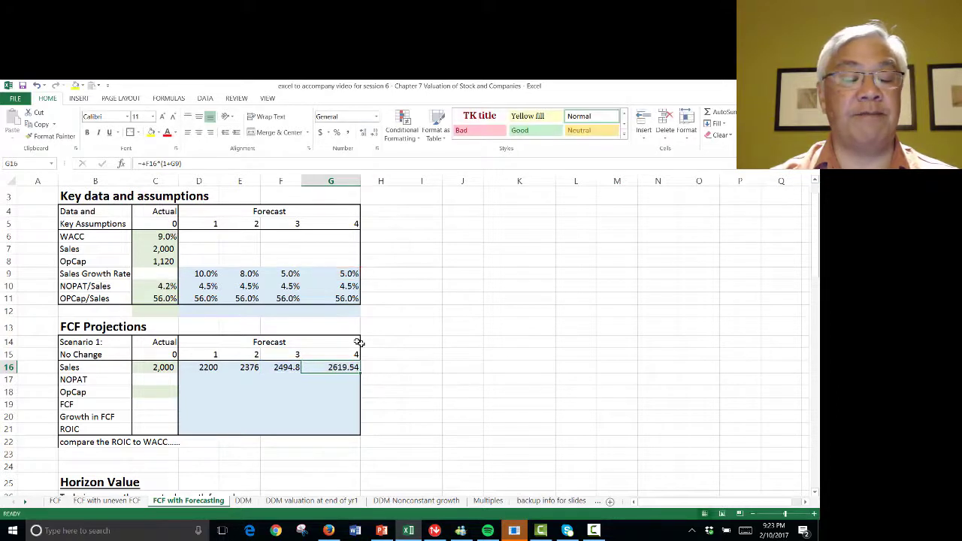
Compute NOPAT as NOPAT/Sales times sales across the forecast years (99.0 to 117.9)
{"action": "left_click", "coordinate": [199, 379]}
{"action": "type", "text": "+D16"}
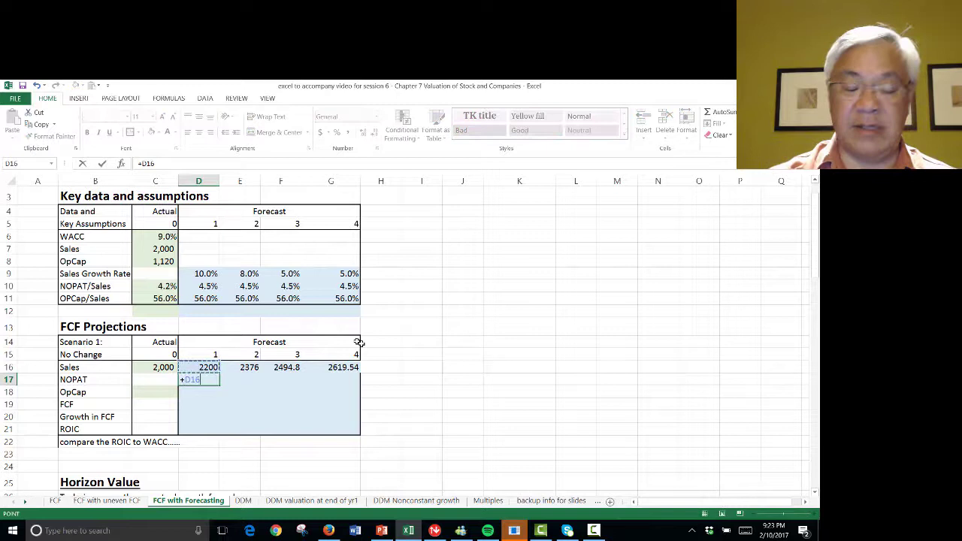
{"action": "type", "text": "*D16"}
{"action": "left_click", "coordinate": [198, 391]}
{"action": "type", "text": "+"}
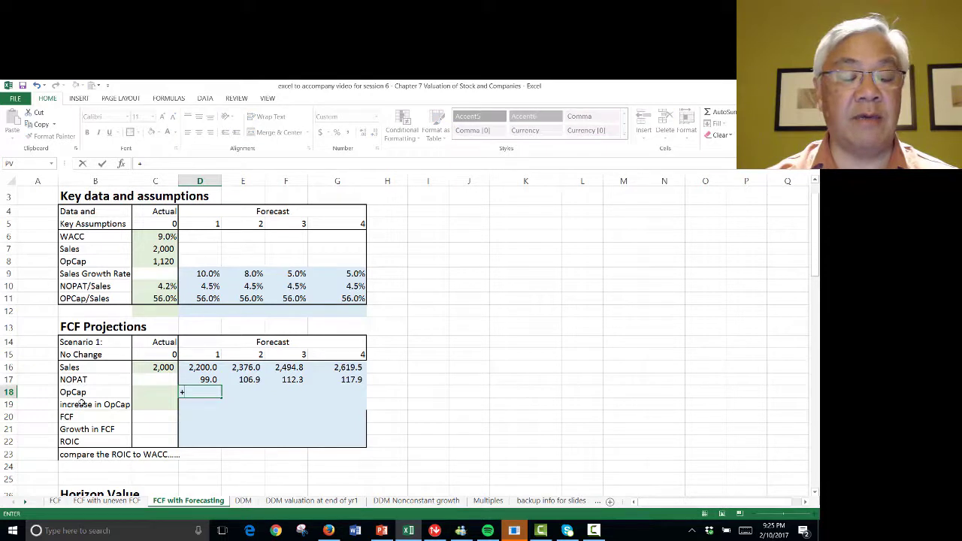
Compute OpCap, the increase in OpCap (=D18-C18) and FCF as NOPAT less the OpCap increase
{"action": "left_click", "coordinate": [198, 367]}
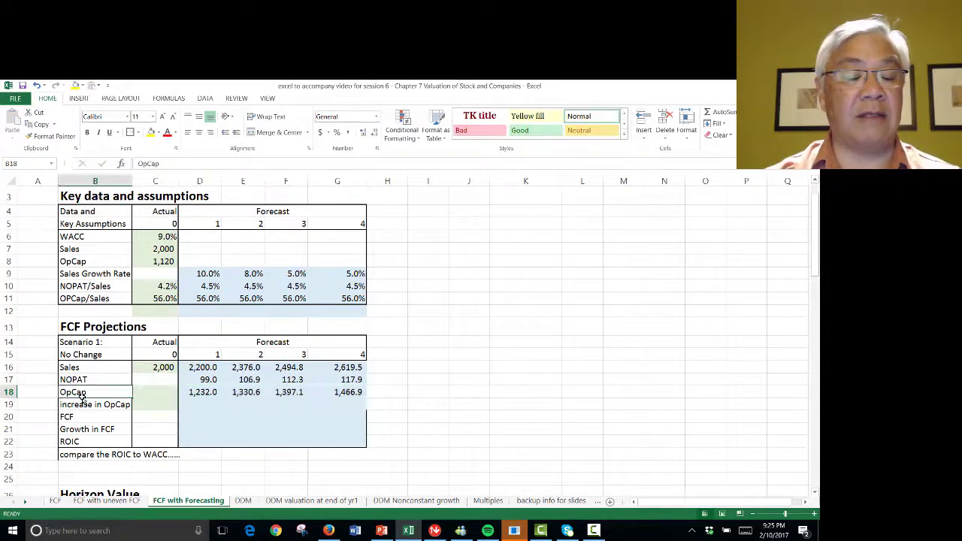
{"action": "left_click", "coordinate": [155, 391]}
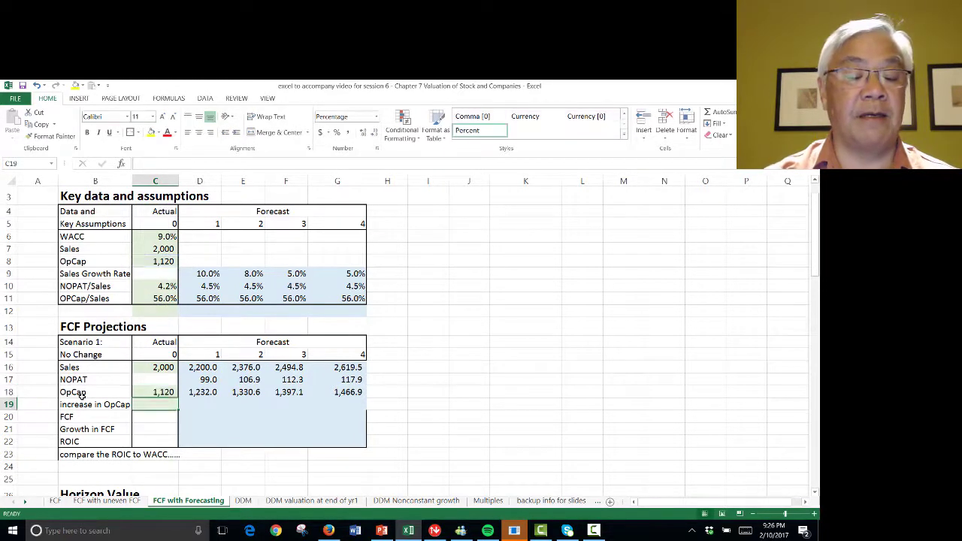
{"action": "left_click", "coordinate": [198, 404]}
{"action": "type", "text": "+"}
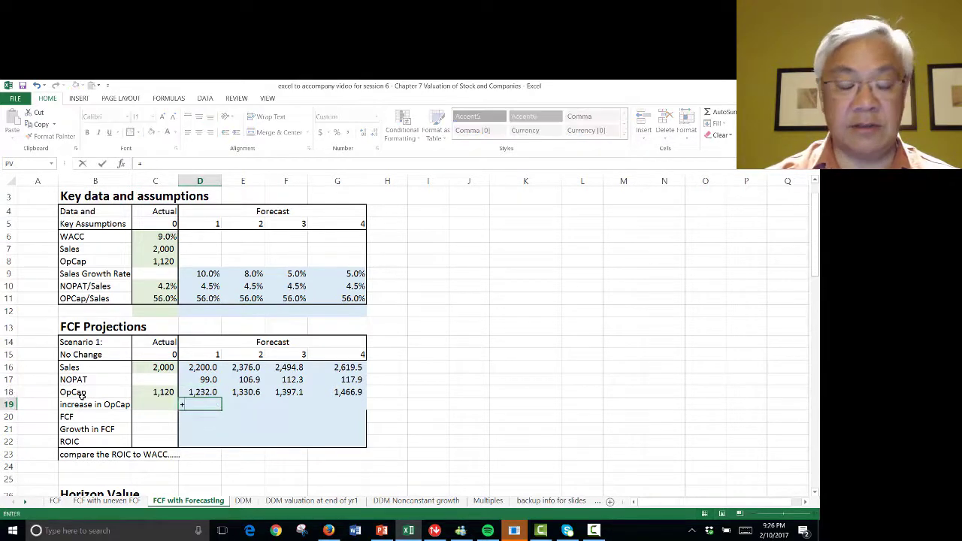
{"action": "type", "text": "D18-C18"}
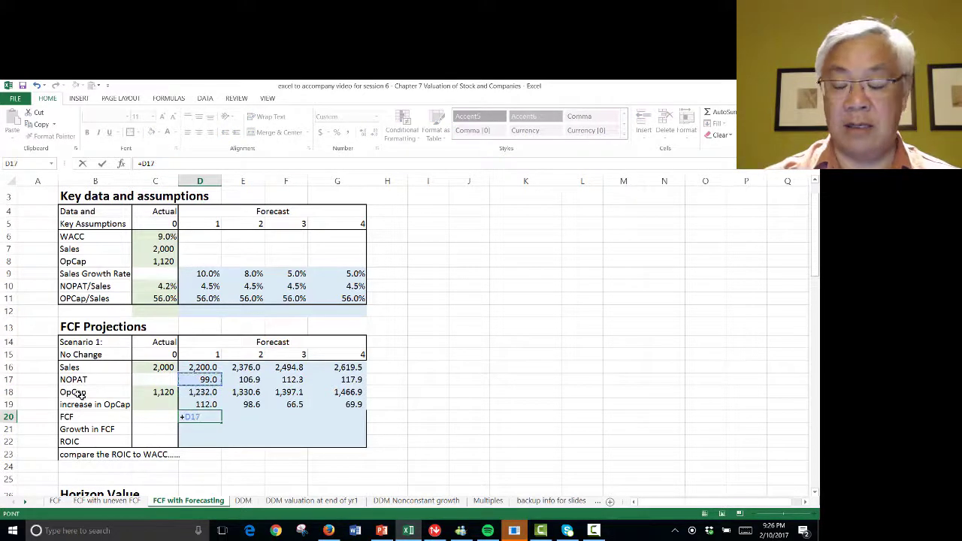
{"action": "type", "text": "-"}
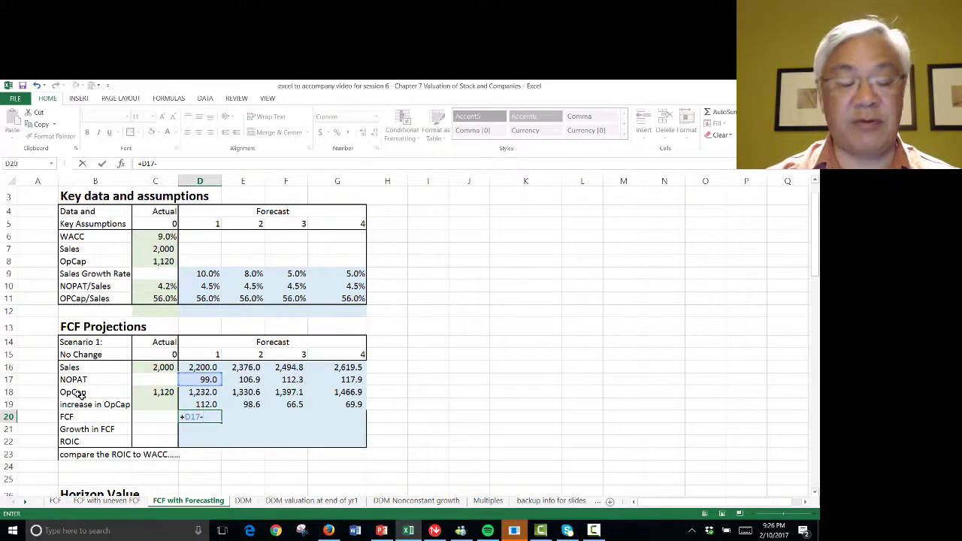
{"action": "key", "text": "Enter"}
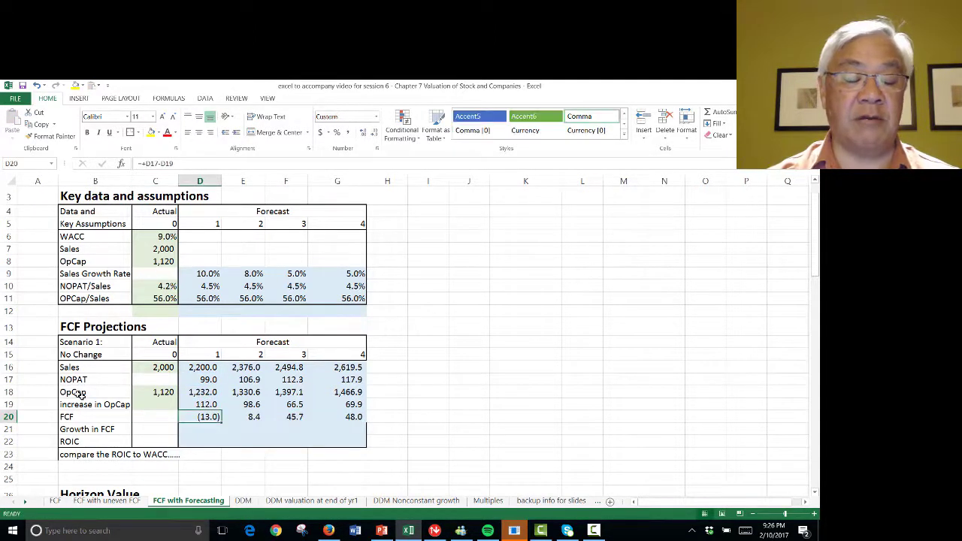
Fill the Growth in FCF row (nm, then 447.1% and 5.0%) and check the FCF formulas across years
{"action": "left_click", "coordinate": [336, 417]}
{"action": "type", "text": "=+(F20-E20)/E20"}
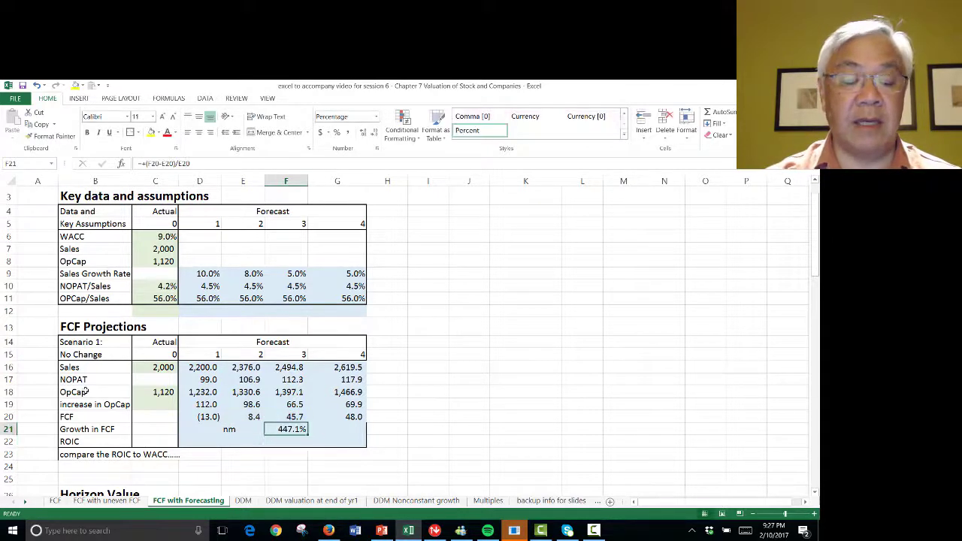
{"action": "left_click", "coordinate": [336, 430]}
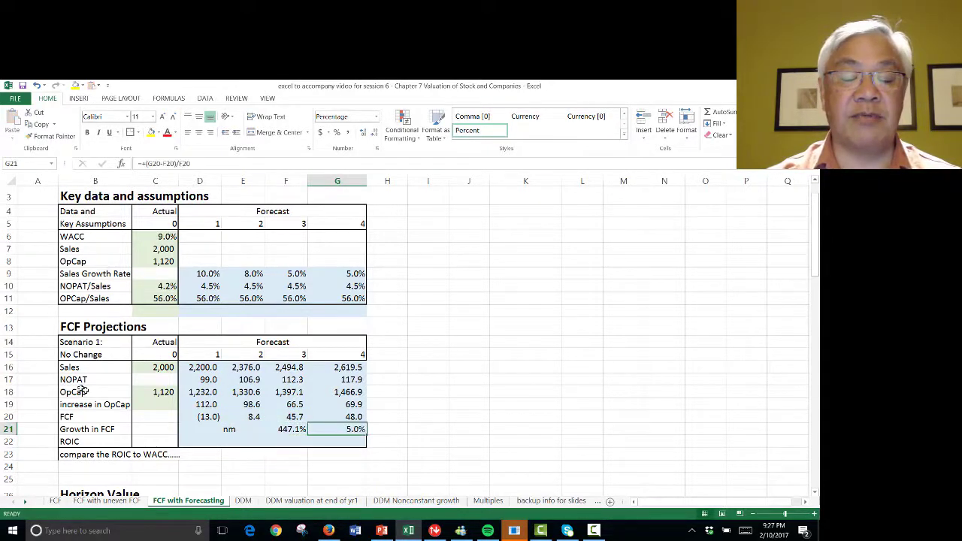
{"action": "left_click", "coordinate": [207, 416]}
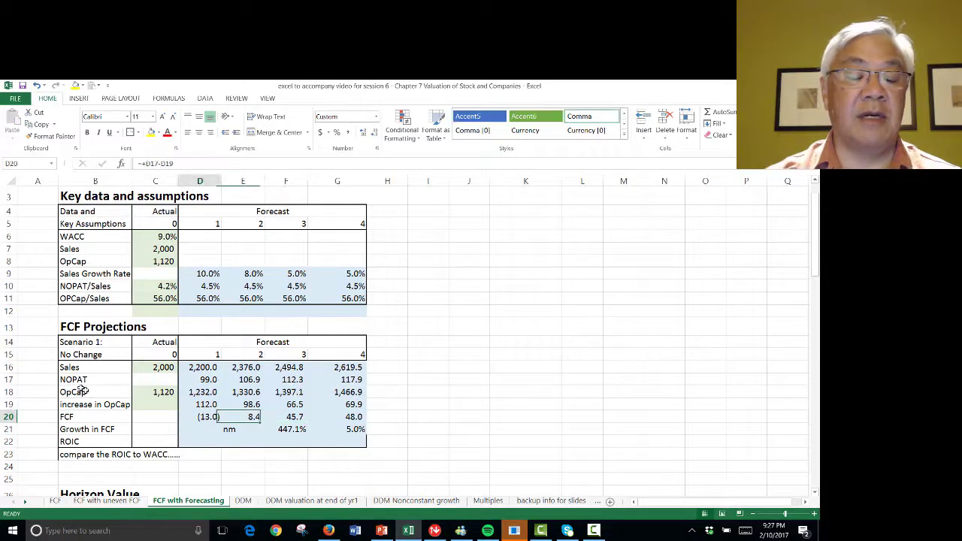
{"action": "left_click", "coordinate": [244, 416]}
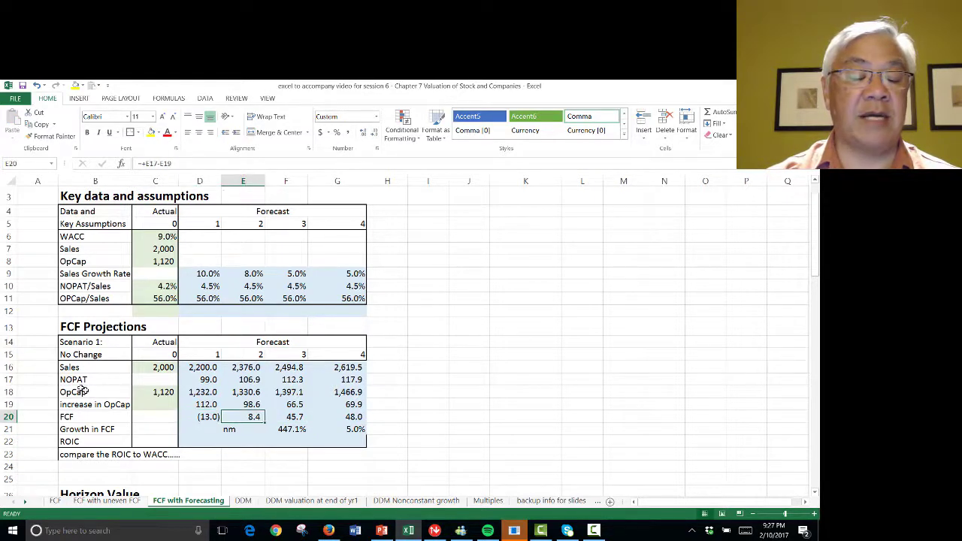
{"action": "left_click", "coordinate": [286, 417]}
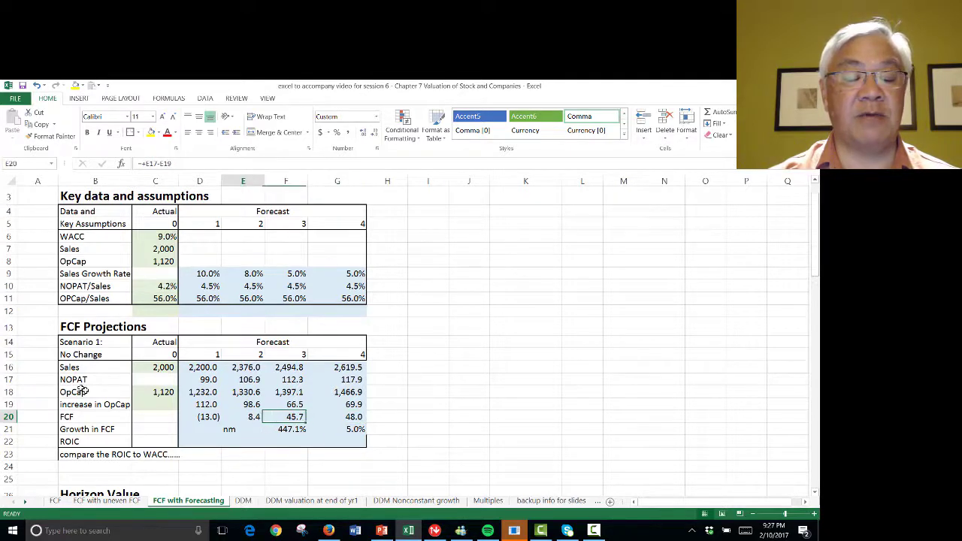
Compute ROIC as NOPAT over OpCap, giving 8.0% for each forecast year
{"action": "left_click", "coordinate": [199, 416]}
{"action": "type", "text": "+"}
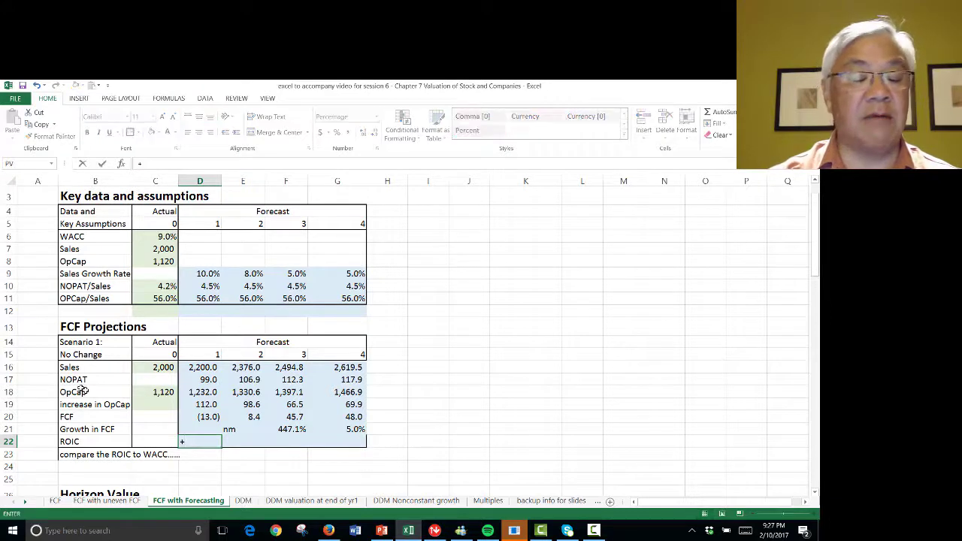
{"action": "left_click", "coordinate": [207, 416]}
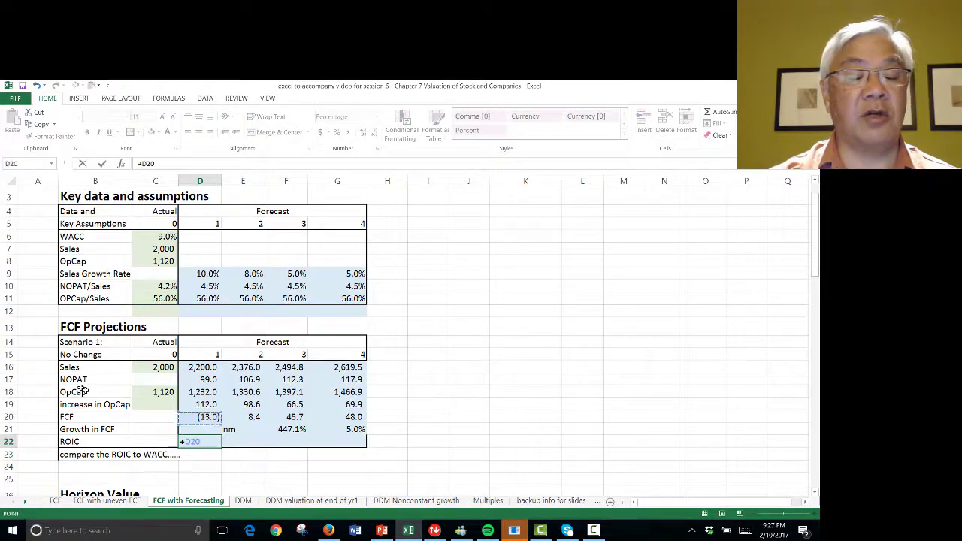
{"action": "left_click", "coordinate": [208, 379]}
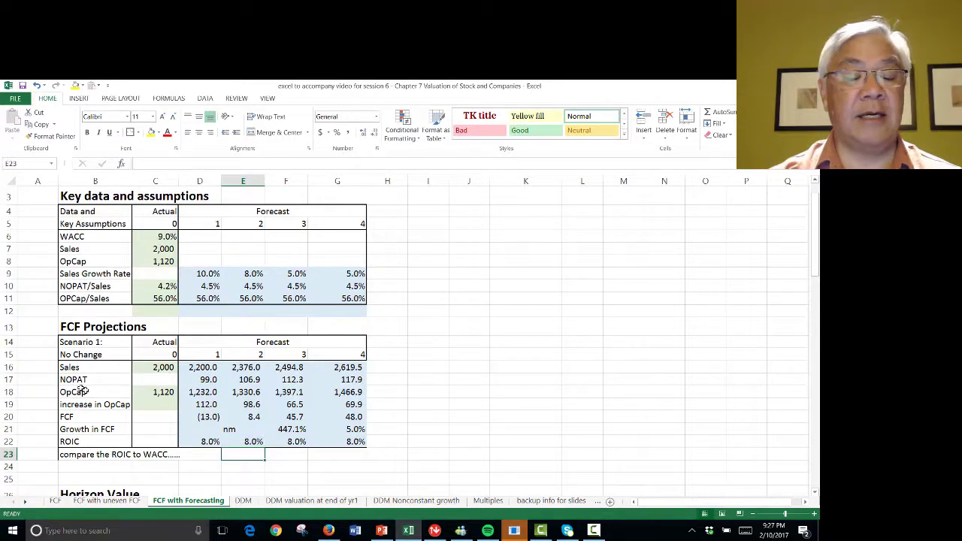
{"action": "left_click", "coordinate": [156, 391]}
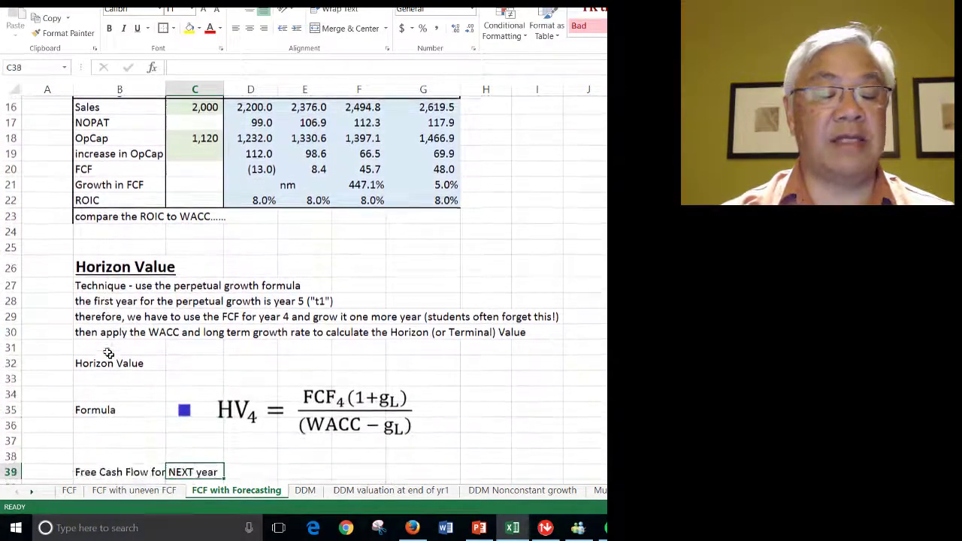
Label the Horizon Value columns and link current FCF to the year-4 figure of 48.0
{"action": "scroll", "scroll_direction": "down", "scroll_amount": 3}
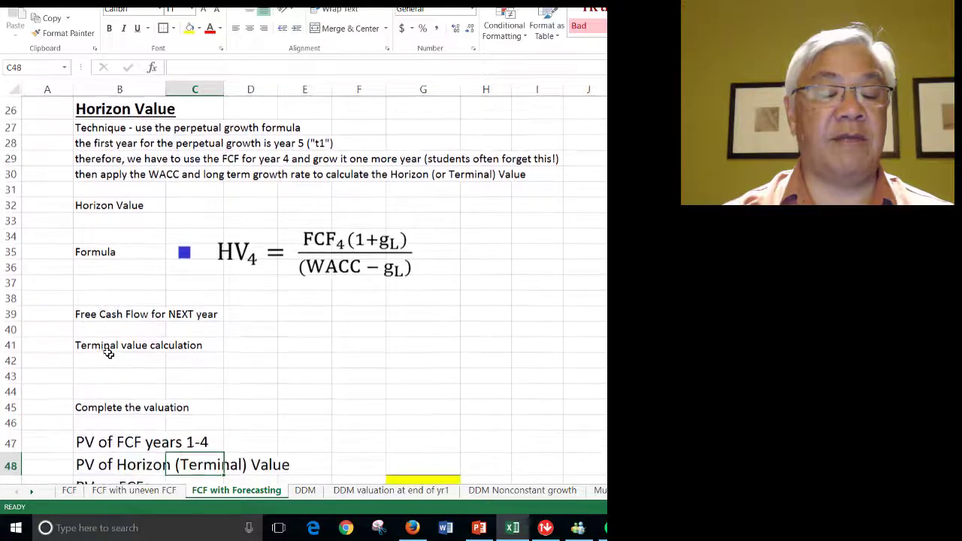
{"action": "left_click", "coordinate": [192, 314]}
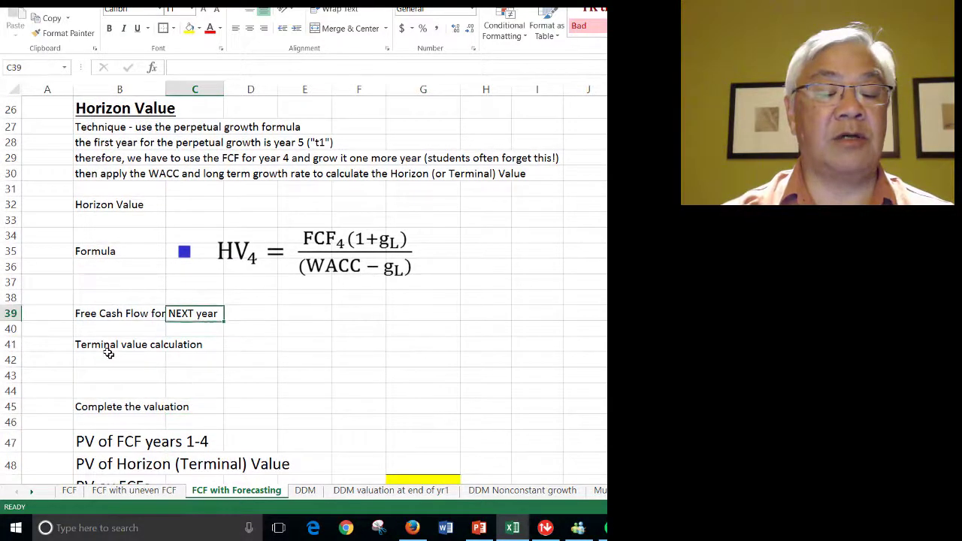
{"action": "left_click", "coordinate": [304, 314]}
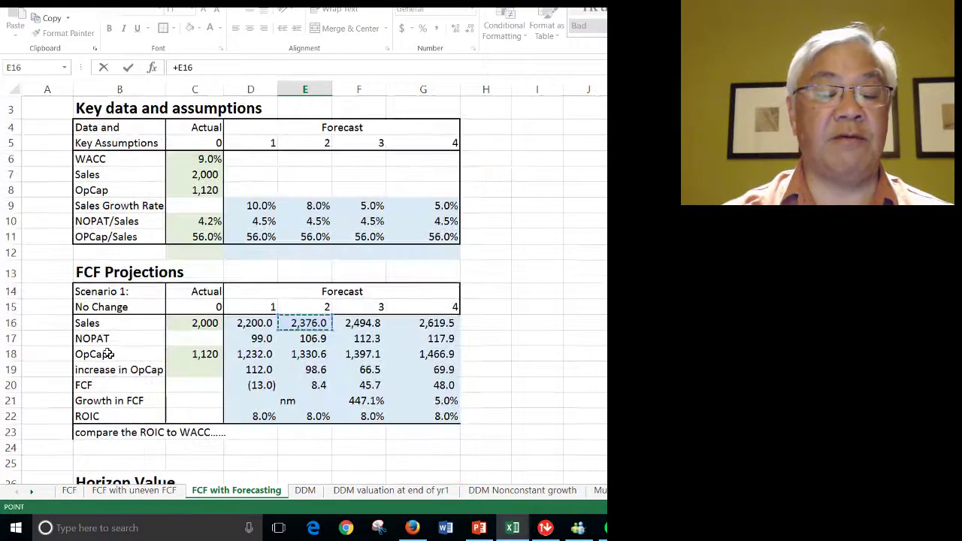
{"action": "left_click", "coordinate": [436, 338]}
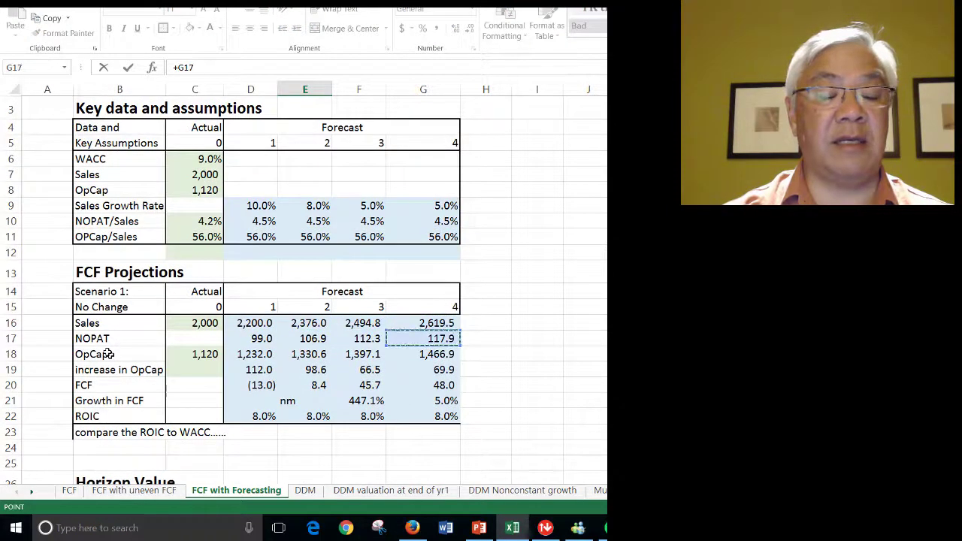
{"action": "left_click", "coordinate": [424, 370]}
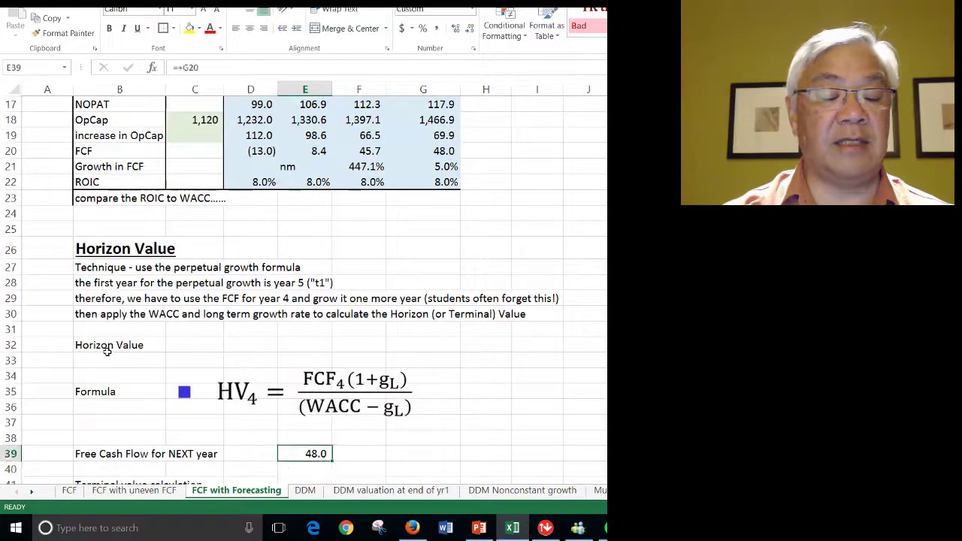
{"action": "left_click", "coordinate": [357, 454]}
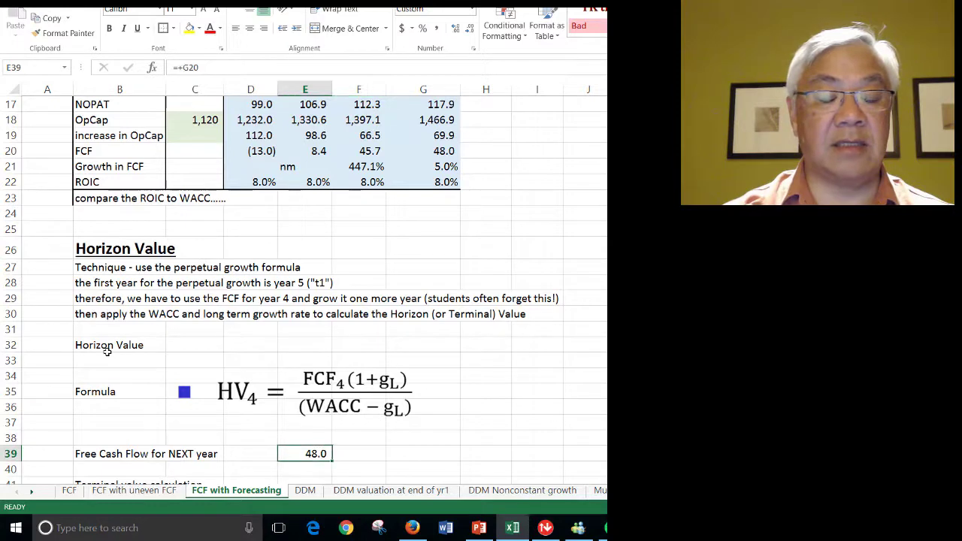
{"action": "left_click", "coordinate": [304, 438]}
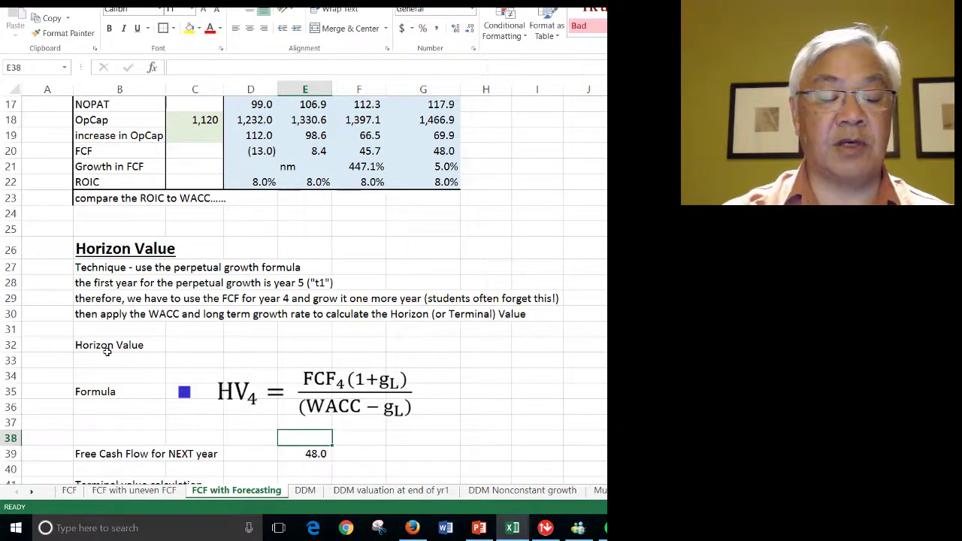
{"action": "type", "text": "curretn"}
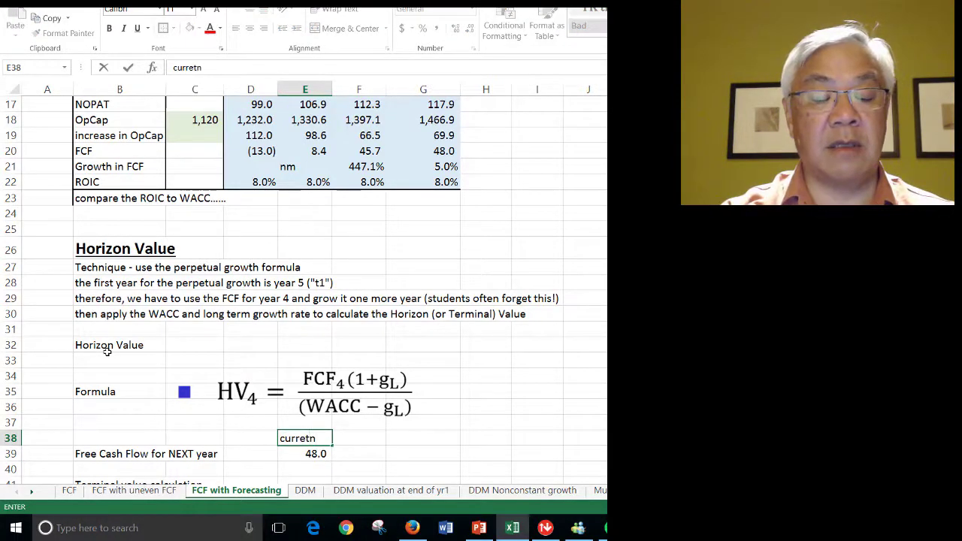
{"action": "key", "text": "Enter"}
{"action": "type", "text": "next"}
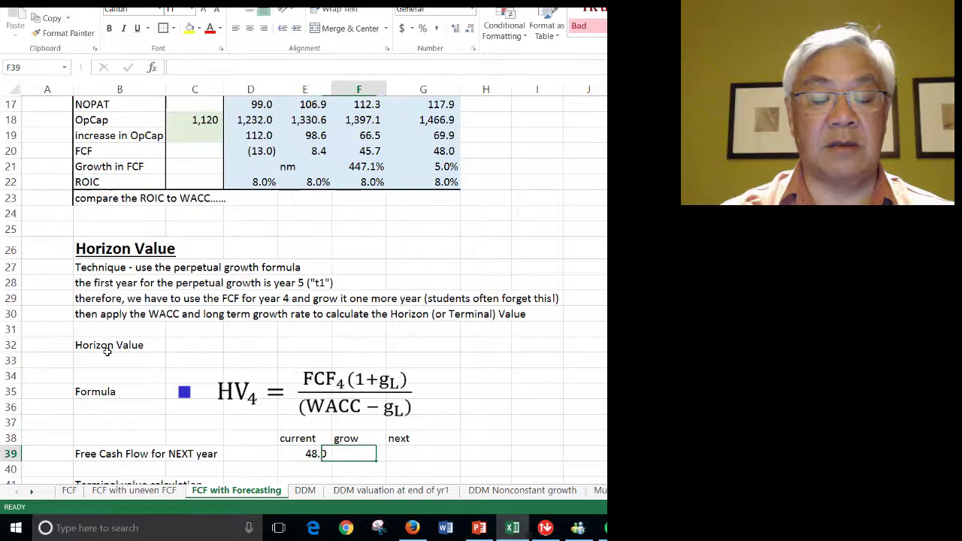
Grow FCF at 0.05 to 50.43 and compute the terminal value 1260.65 as next FCF over WACC minus growth
{"action": "type", "text": "0.05"}
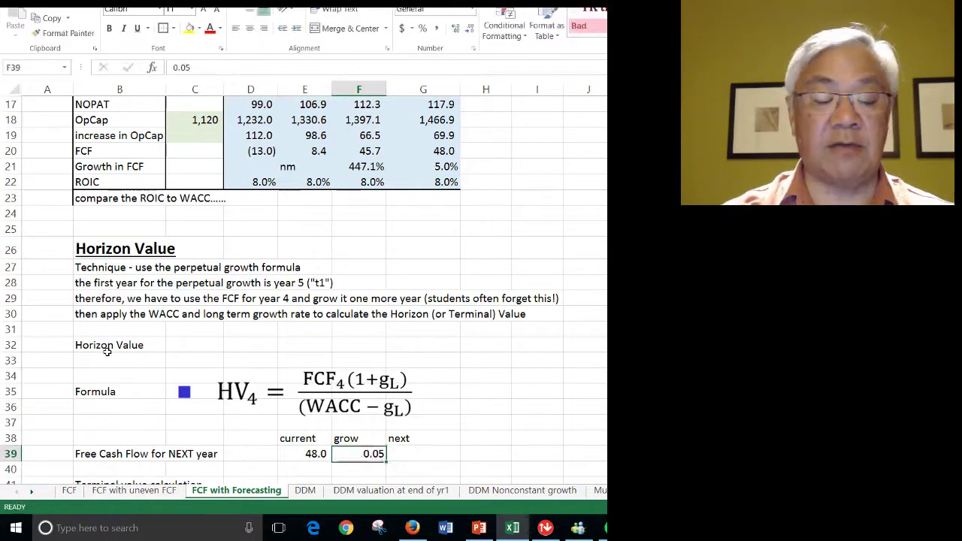
{"action": "type", "text": "+E39"}
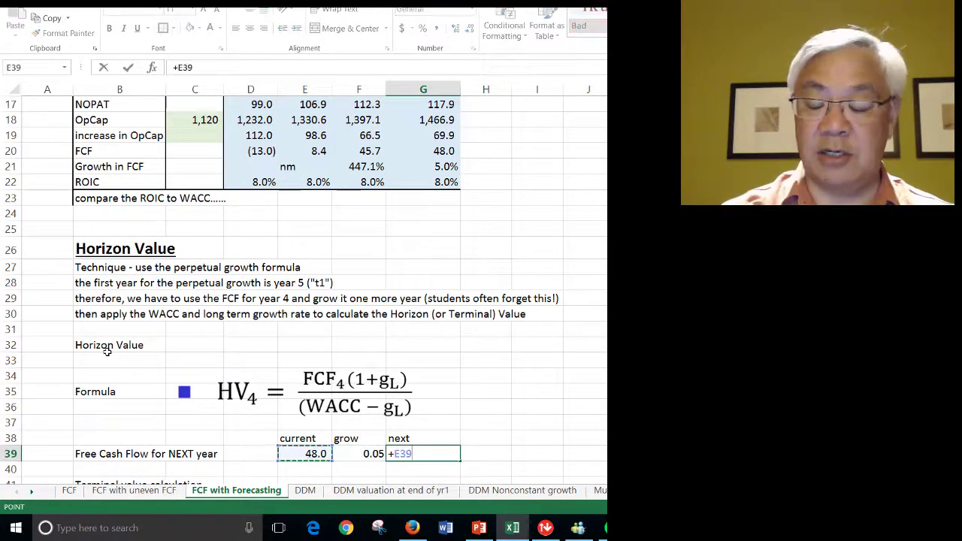
{"action": "type", "text": "*(1"}
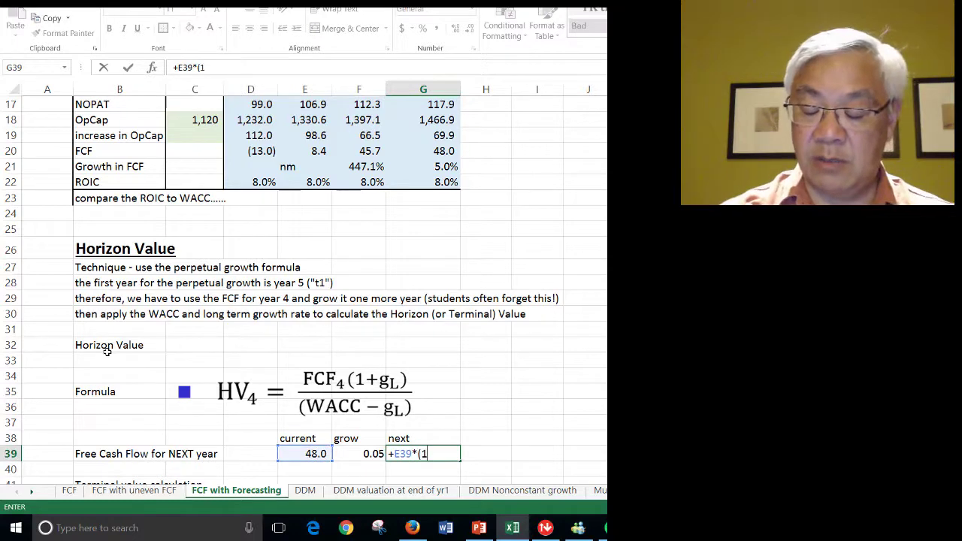
{"action": "left_click", "coordinate": [373, 454]}
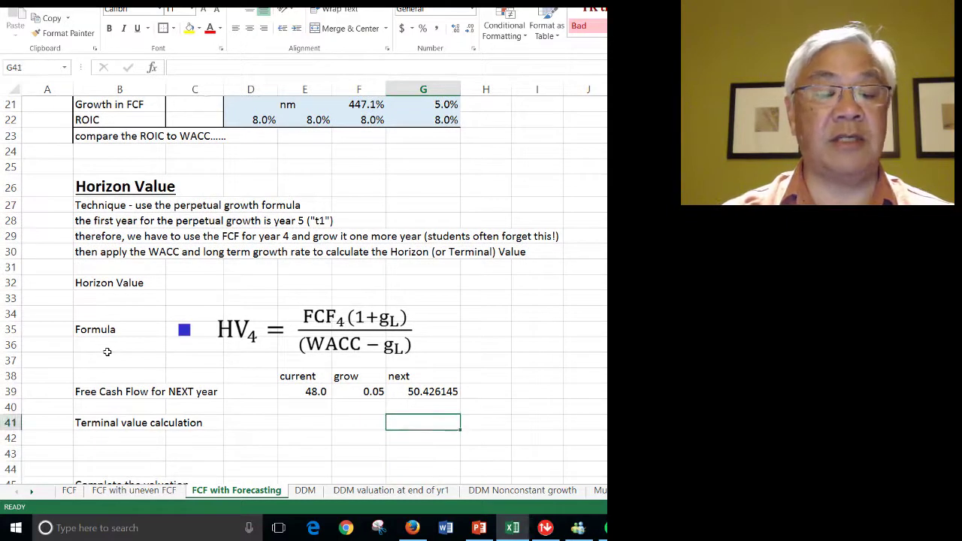
{"action": "type", "text": "+G39"}
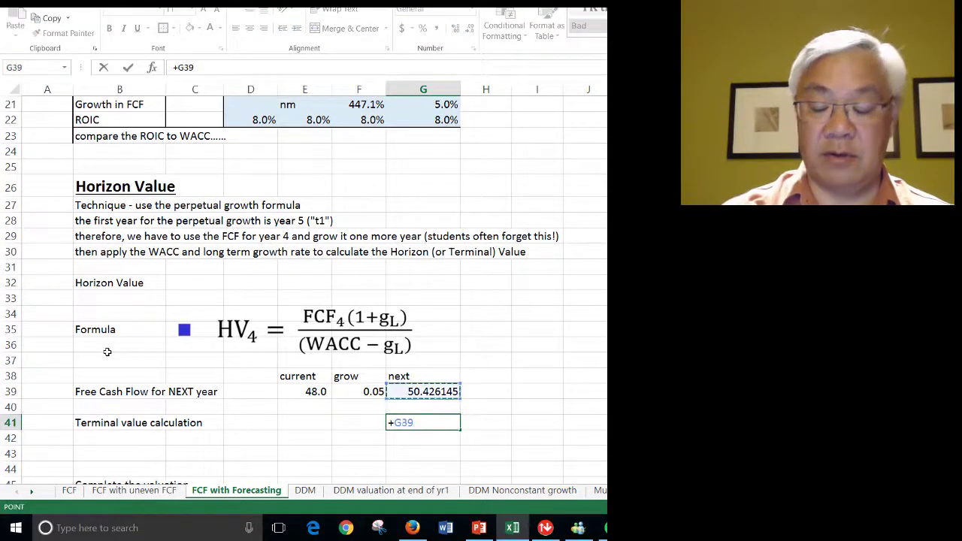
{"action": "type", "text": "/(G18"}
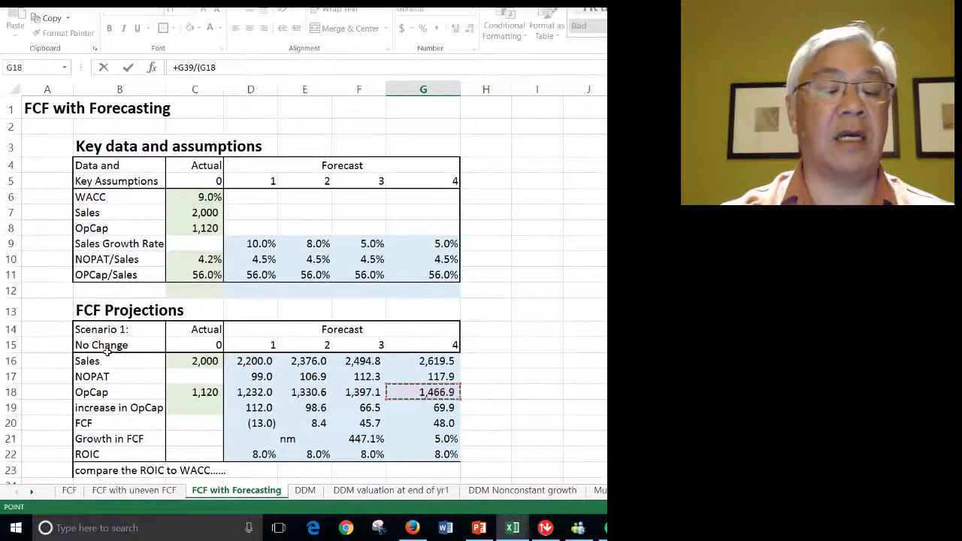
{"action": "left_click", "coordinate": [196, 197]}
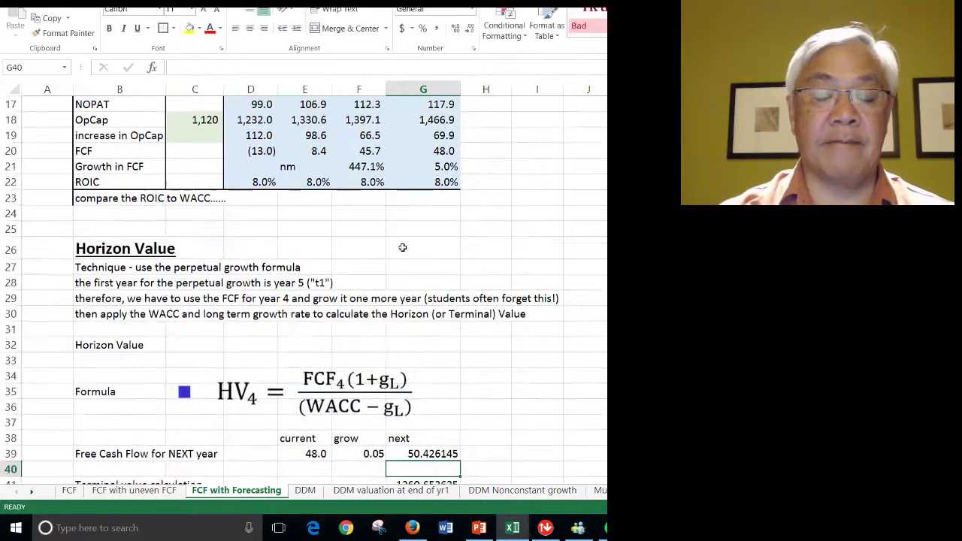
{"action": "scroll", "scroll_direction": "down", "scroll_amount": 3}
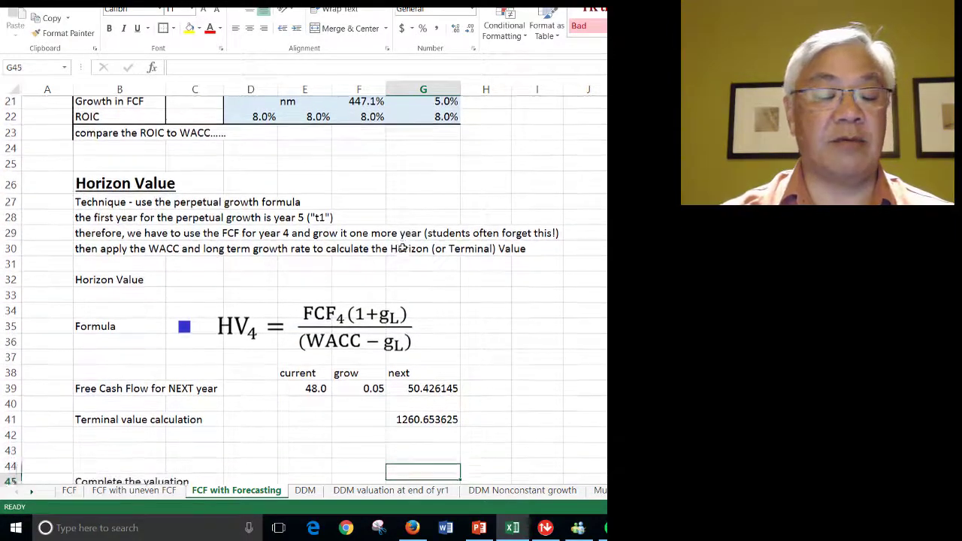
{"action": "scroll", "scroll_direction": "down", "scroll_amount": 3}
{"action": "type", "text": "+"}
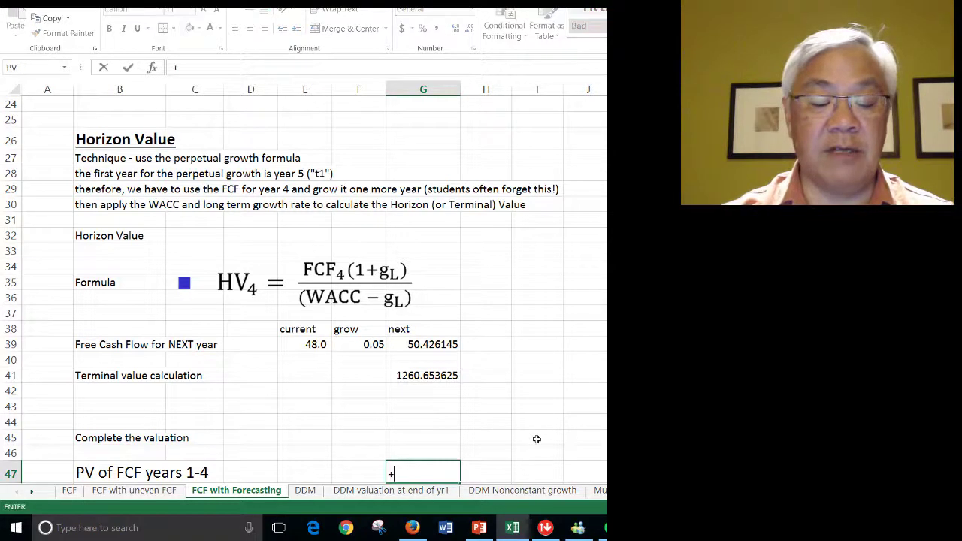
Compute PV of FCF years 1-4 as $64.45 with NPV at the WACC
{"action": "type", "text": "NPV("}
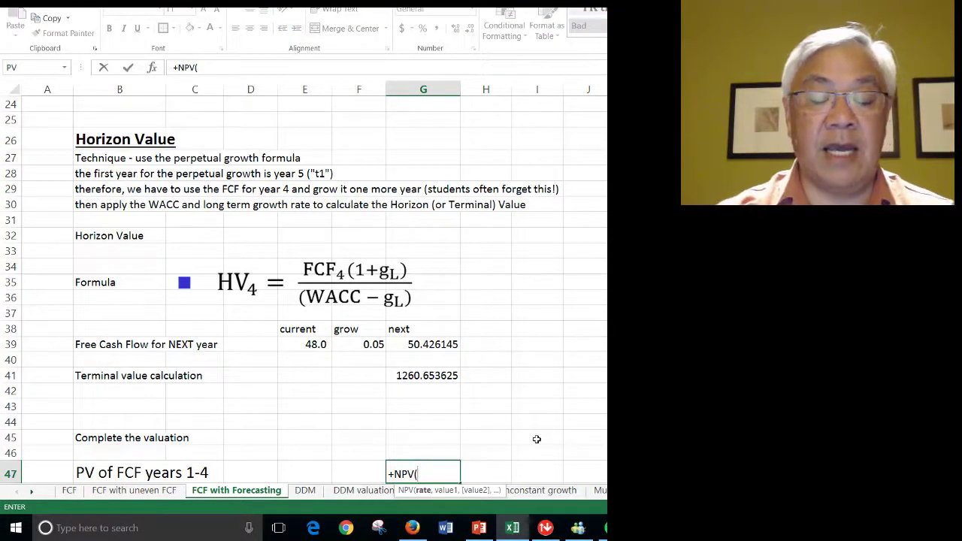
{"action": "scroll", "scroll_direction": "up", "scroll_amount": 3}
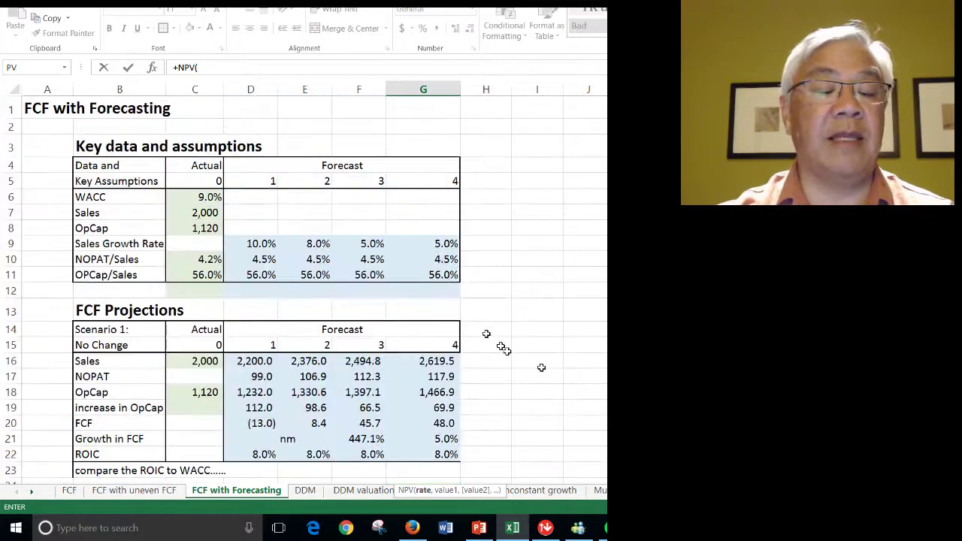
{"action": "left_click", "coordinate": [195, 195]}
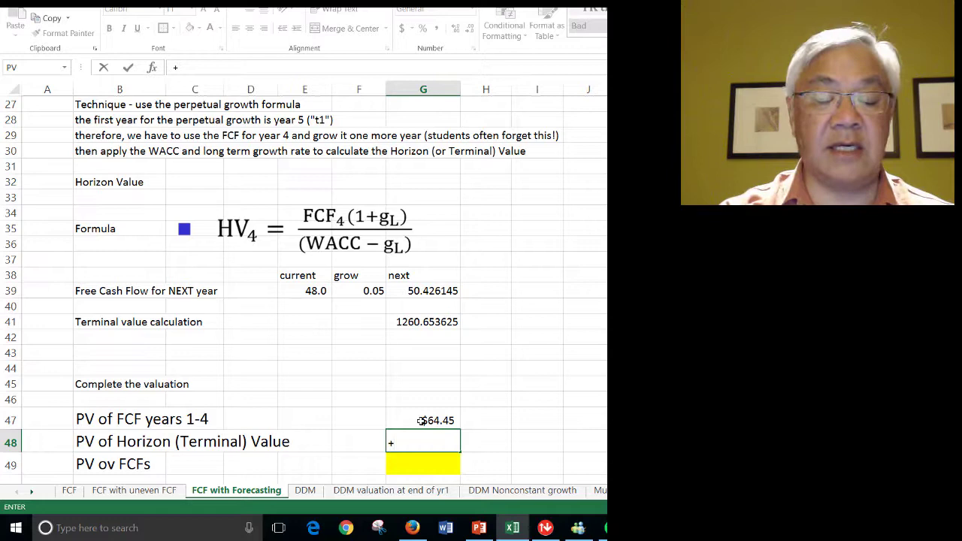
Compute PV of the horizon value as $893.08 with a negated PV at the WACC, giving total PV of FCFs $957.53
{"action": "type", "text": "+pv(G25"}
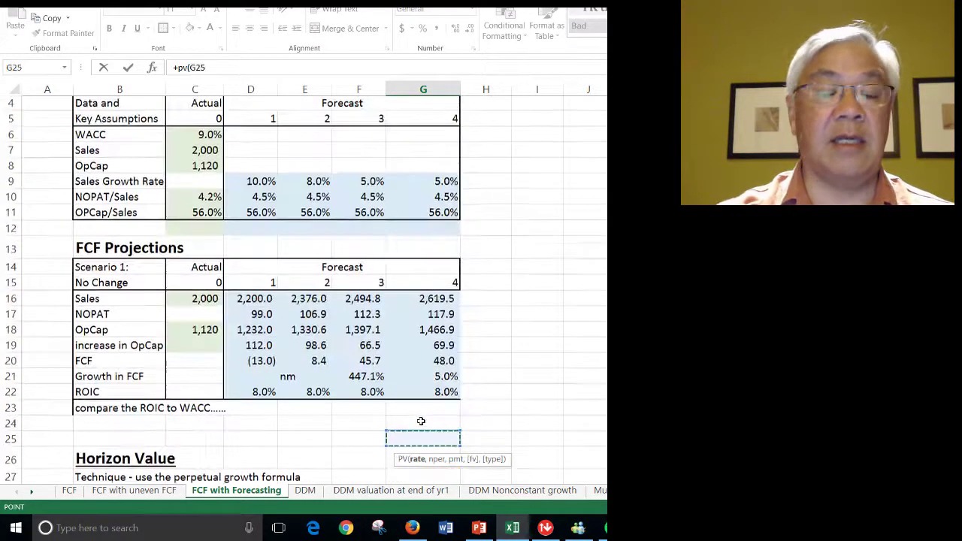
{"action": "left_click", "coordinate": [196, 135]}
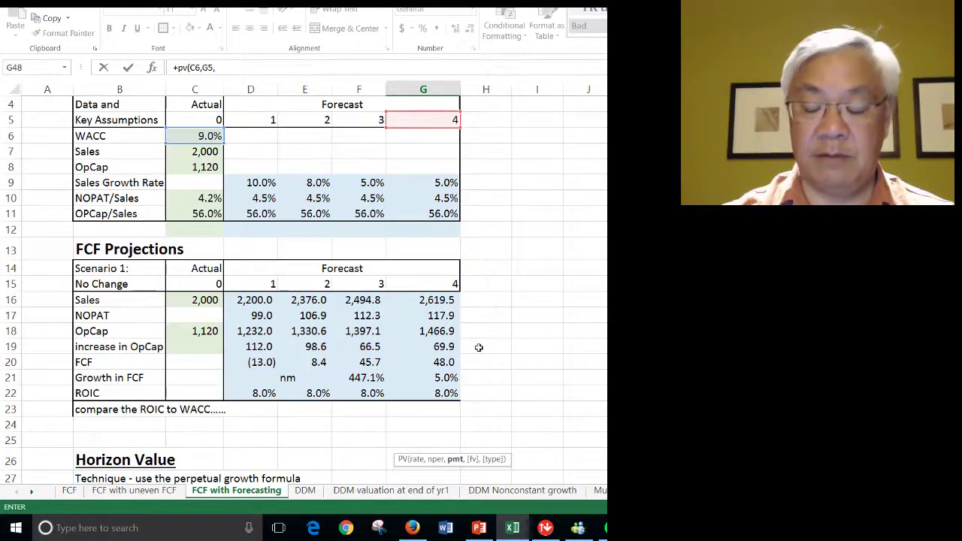
{"action": "type", "text": "0"}
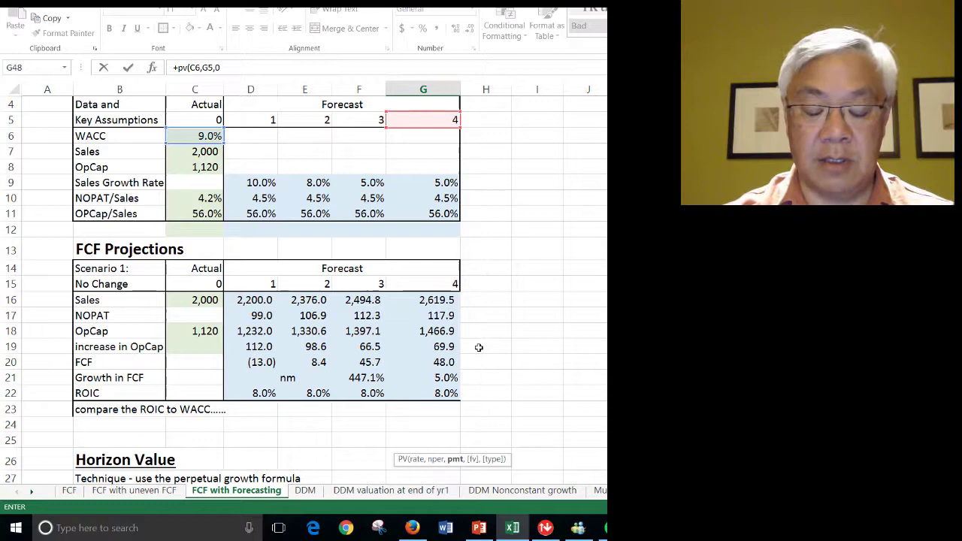
{"action": "scroll", "scroll_direction": "down", "scroll_amount": 3}
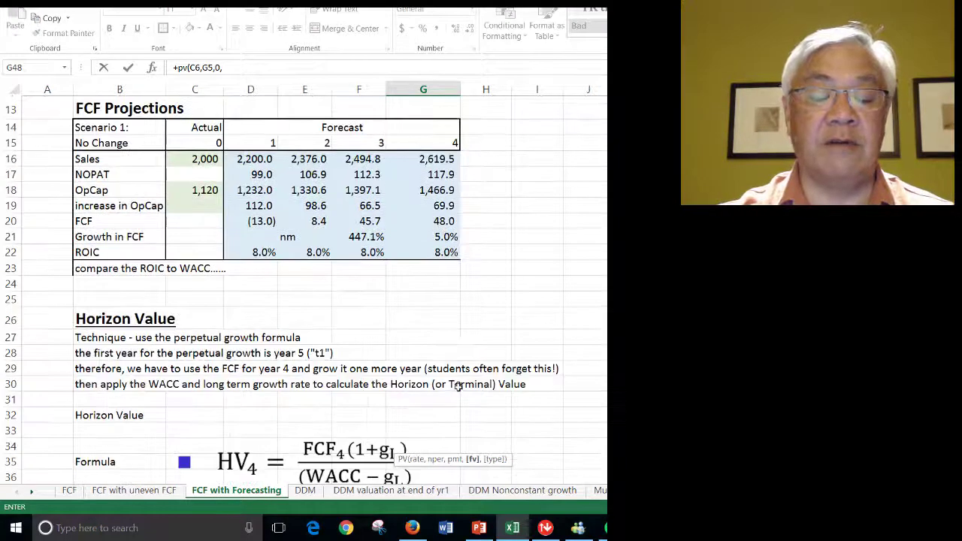
{"action": "scroll", "scroll_direction": "down", "scroll_amount": 3}
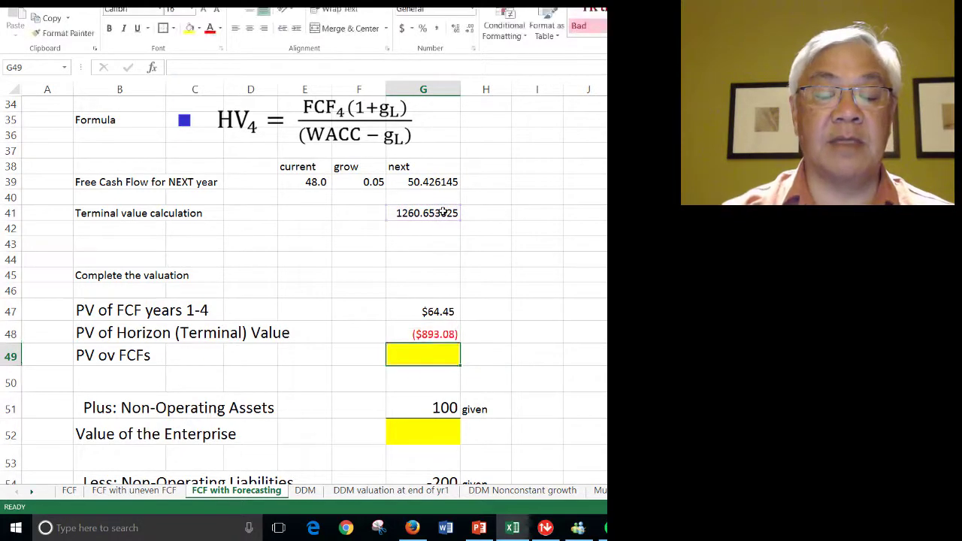
{"action": "left_click", "coordinate": [435, 334]}
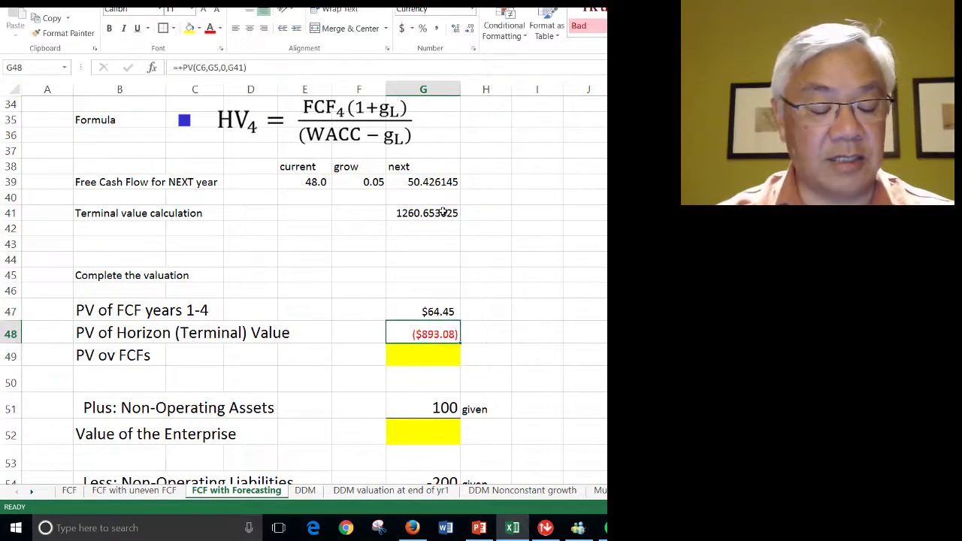
{"action": "double_click", "coordinate": [435, 333]}
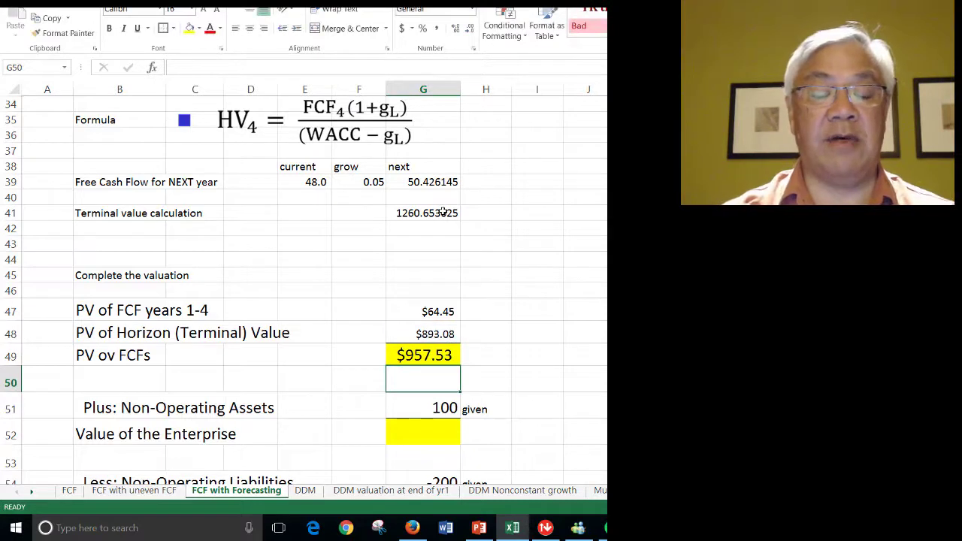
Add non-operating assets for enterprise value $1,057.53 and subtract liabilities for equity value $857.53
{"action": "left_click", "coordinate": [422, 433]}
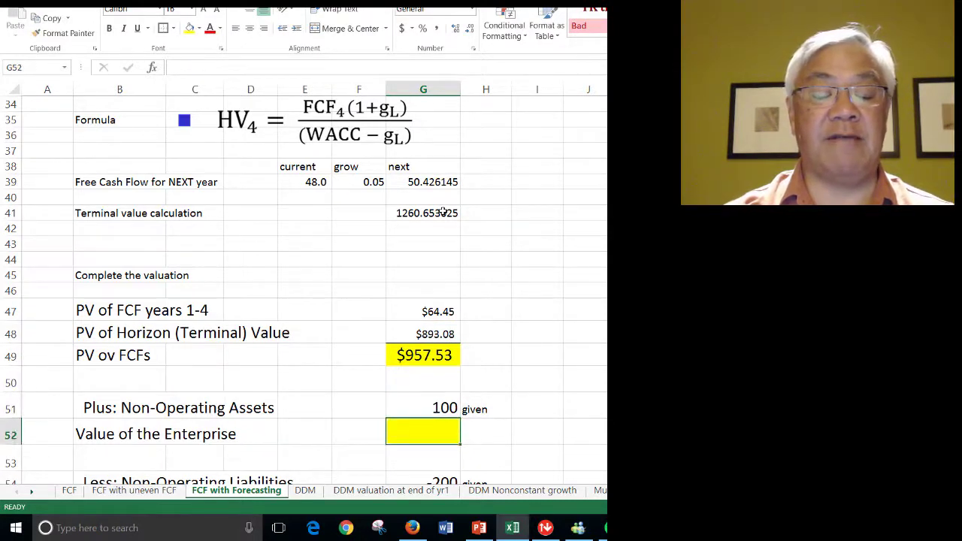
{"action": "type", "text": "+"}
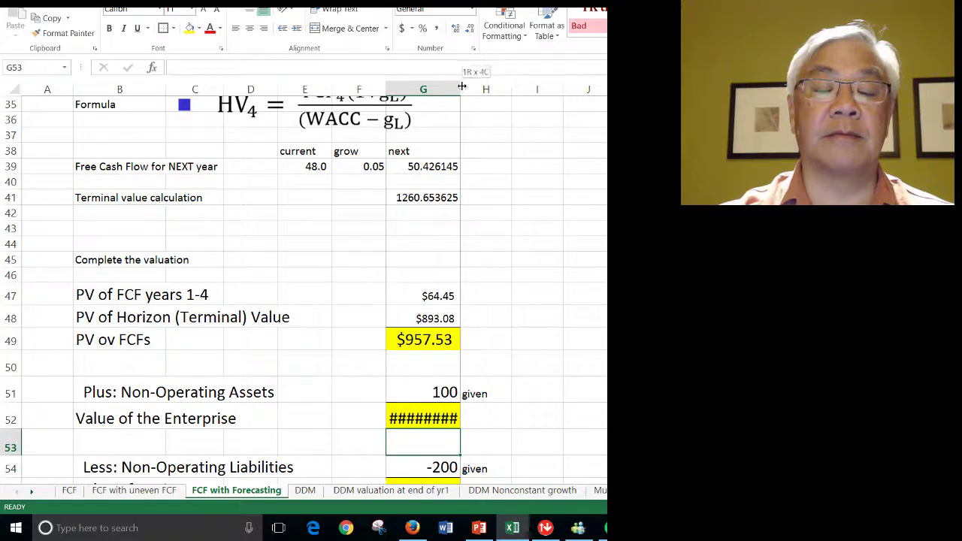
{"action": "scroll", "scroll_direction": "down", "scroll_amount": 3}
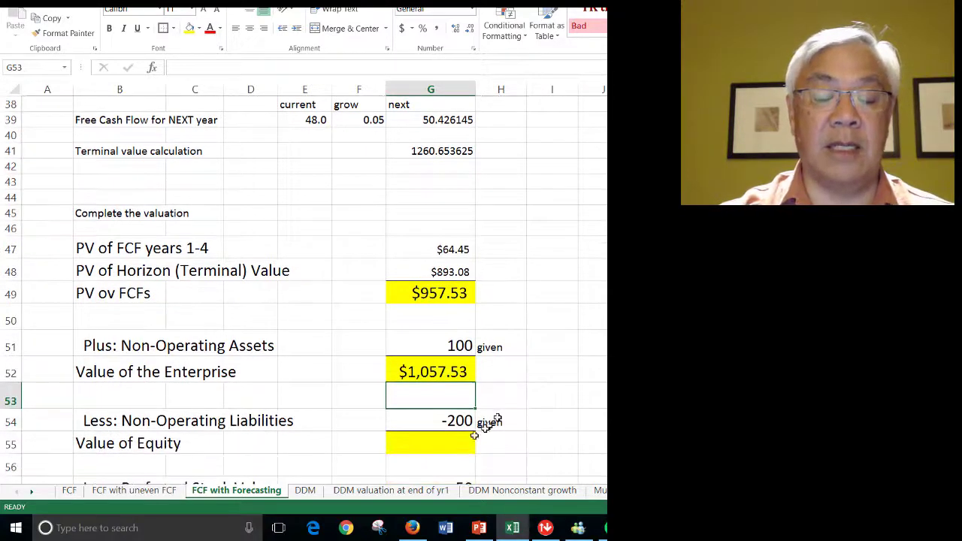
{"action": "type", "text": "+G53"}
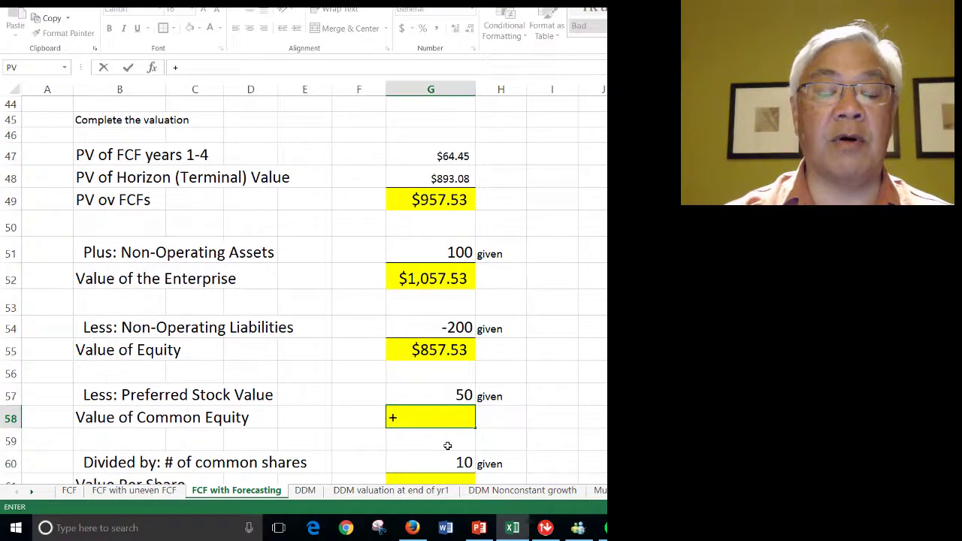
Subtract preferred stock for common equity $807.53 and divide by shares for value per share of 80.75
{"action": "left_click", "coordinate": [430, 349]}
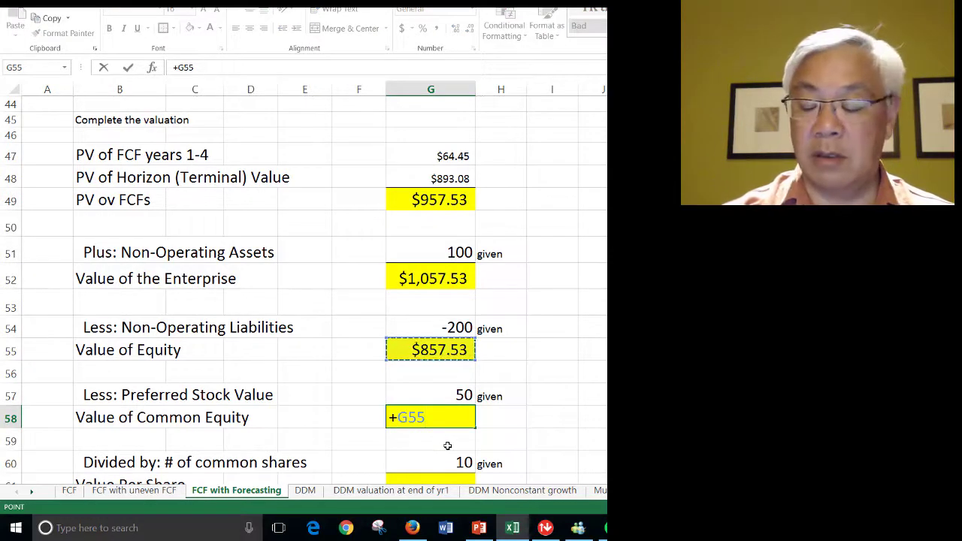
{"action": "key", "text": "enter"}
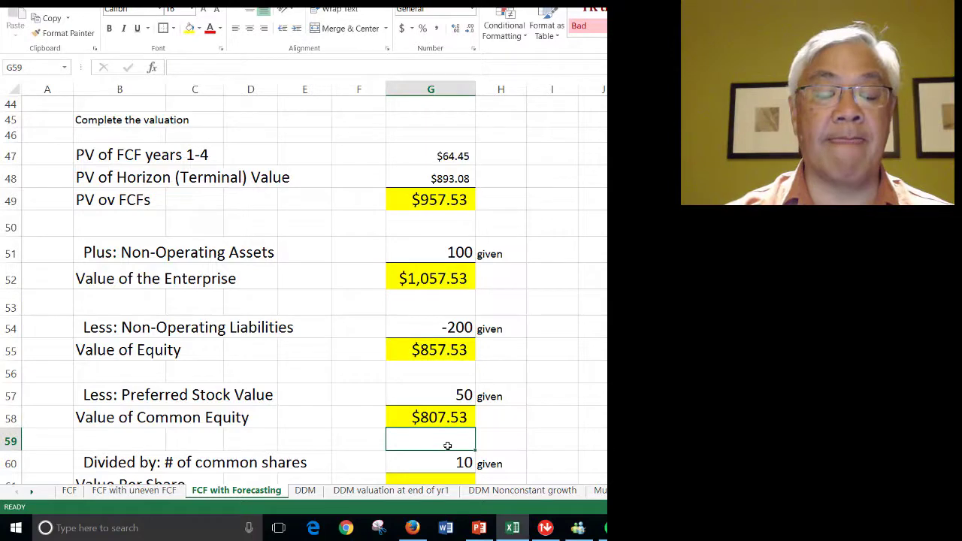
{"action": "scroll", "scroll_direction": "down", "scroll_amount": 3}
{"action": "type", "text": "+G60"}
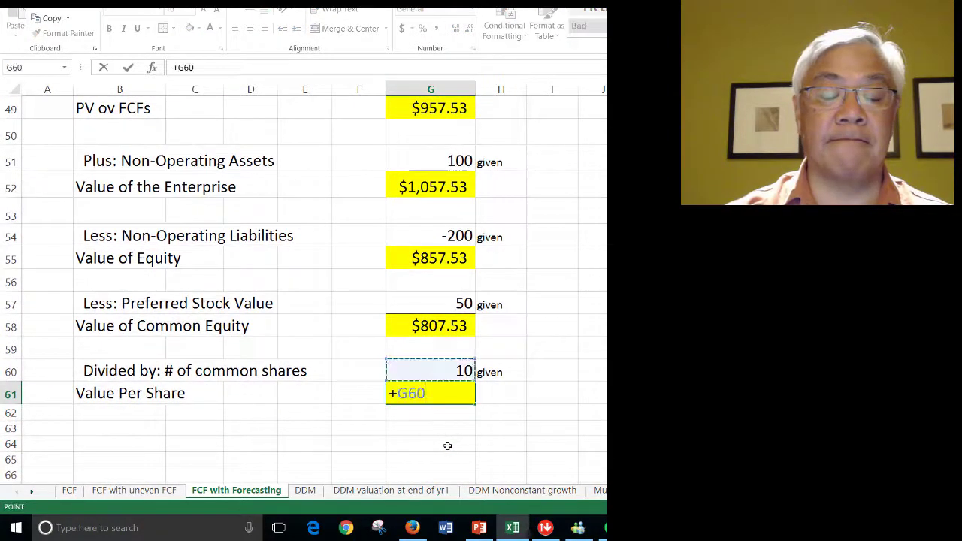
{"action": "key", "text": "Enter"}
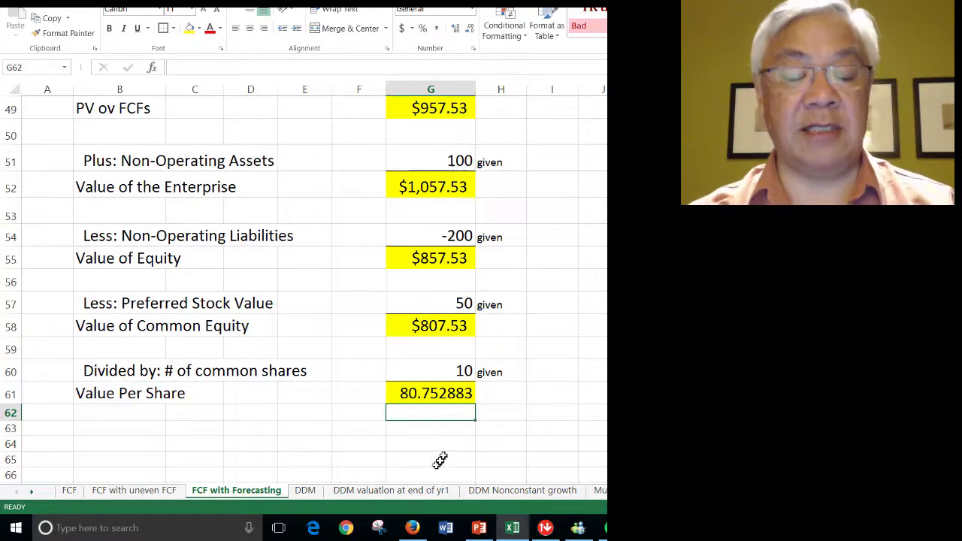
{"action": "scroll", "scroll_direction": "up", "scroll_amount": 3}
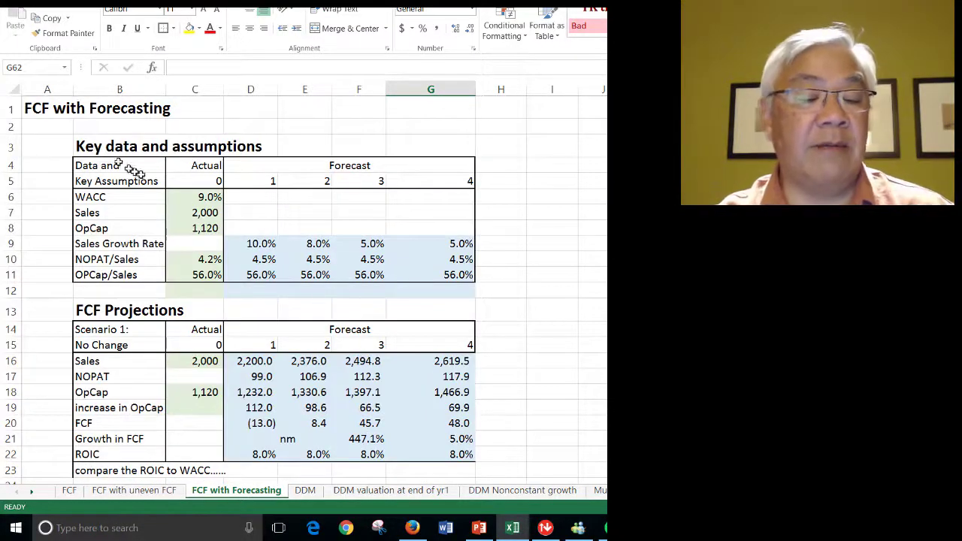
{"action": "left_click_drag", "start_coordinate": [48, 166], "coordinate": [499, 244]}
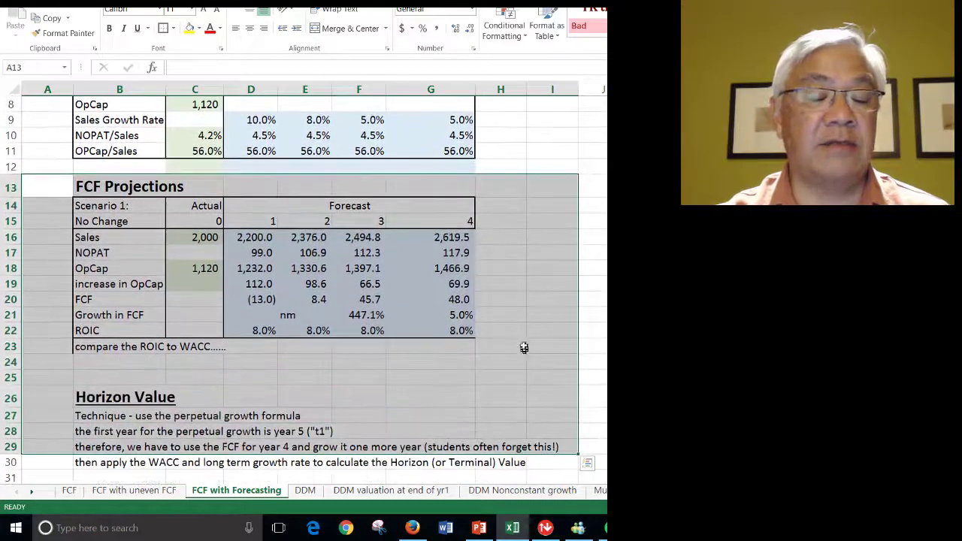
{"action": "left_click", "coordinate": [554, 268]}
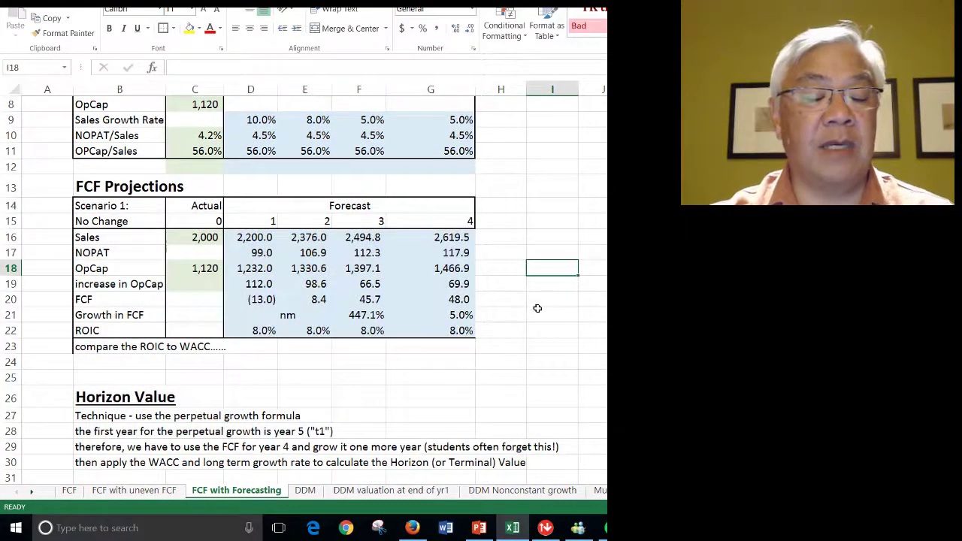
{"action": "scroll", "scroll_direction": "down", "scroll_amount": 3}
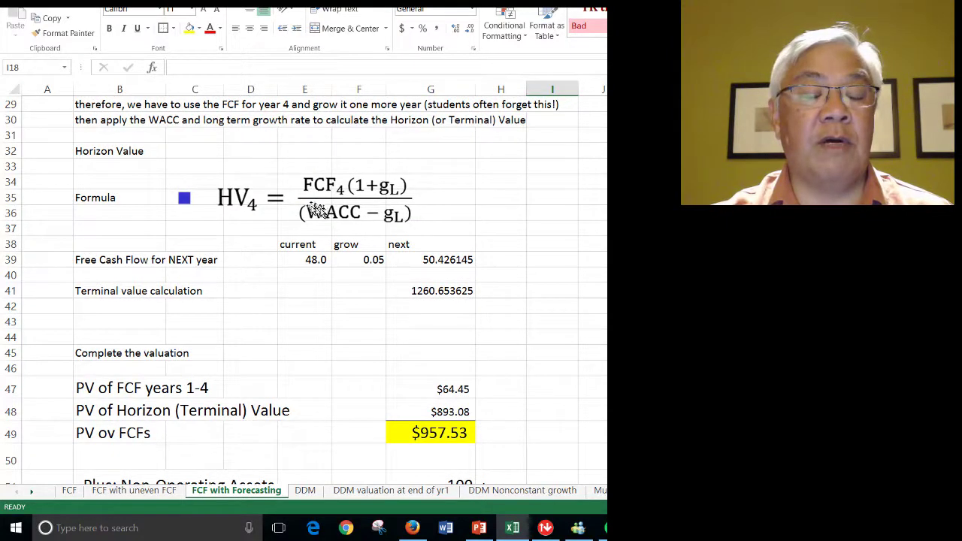
{"action": "left_click", "coordinate": [430, 292]}
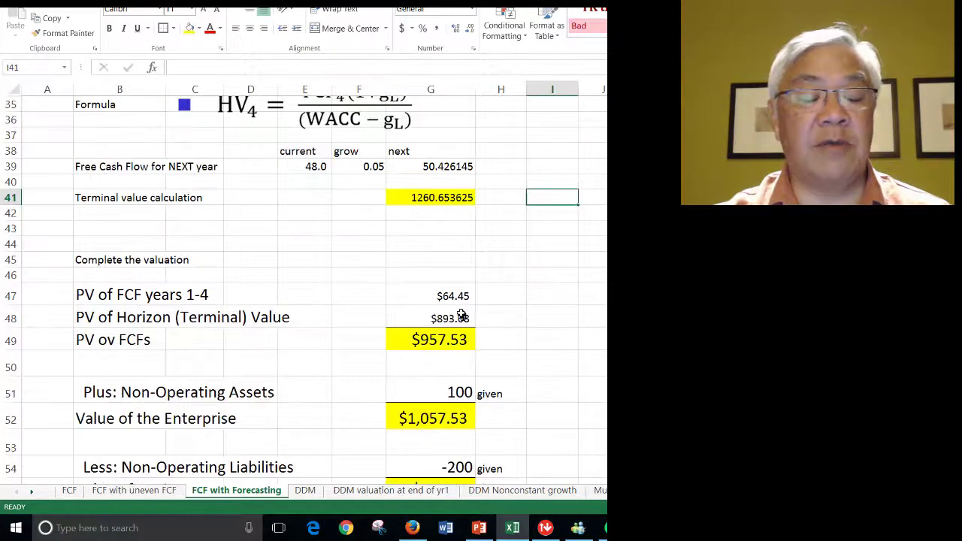
{"action": "mouse_move", "coordinate": [436, 340]}
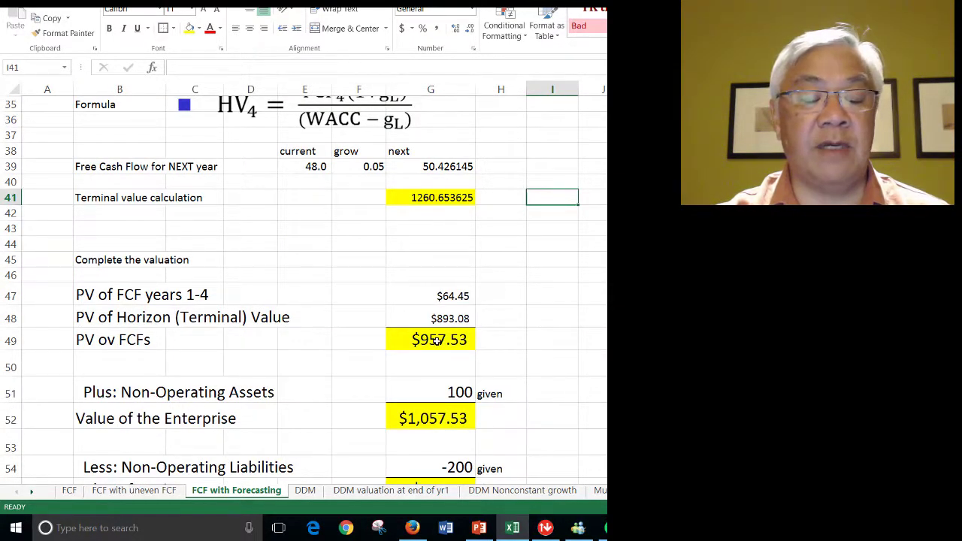
{"action": "scroll", "scroll_direction": "down", "scroll_amount": 3}
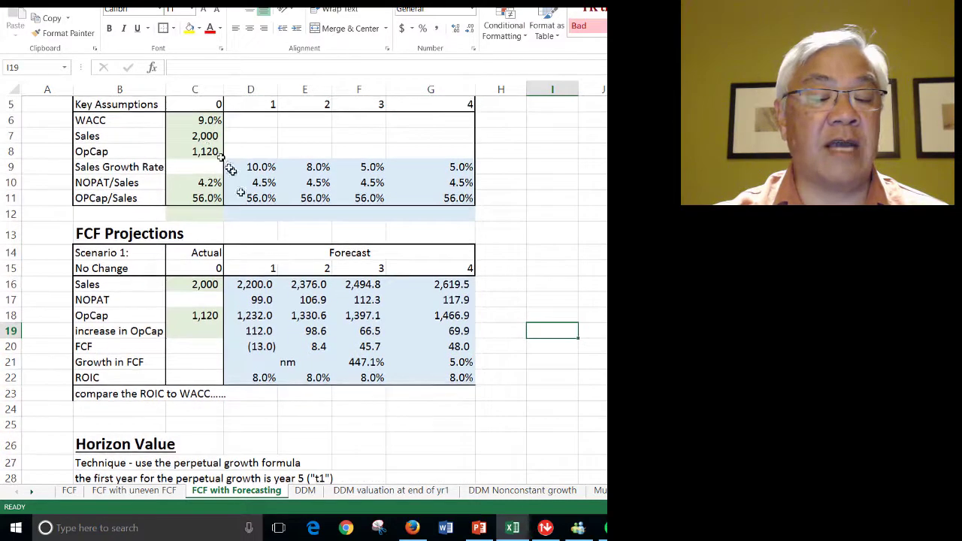
{"action": "left_click", "coordinate": [592, 277]}
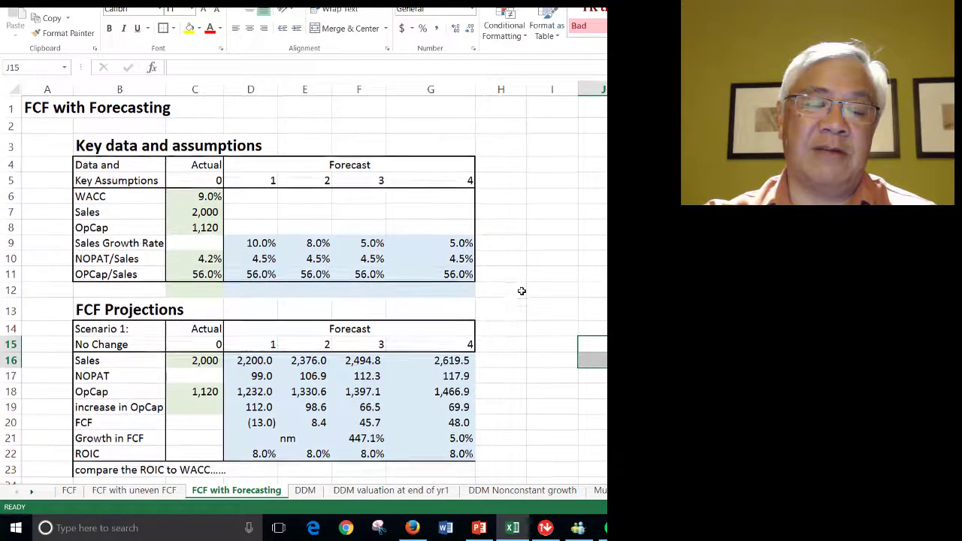
Return to the PowerPoint slideshow and advance to the Observations slide on ROIC below WACC
{"action": "left_click", "coordinate": [501, 290]}
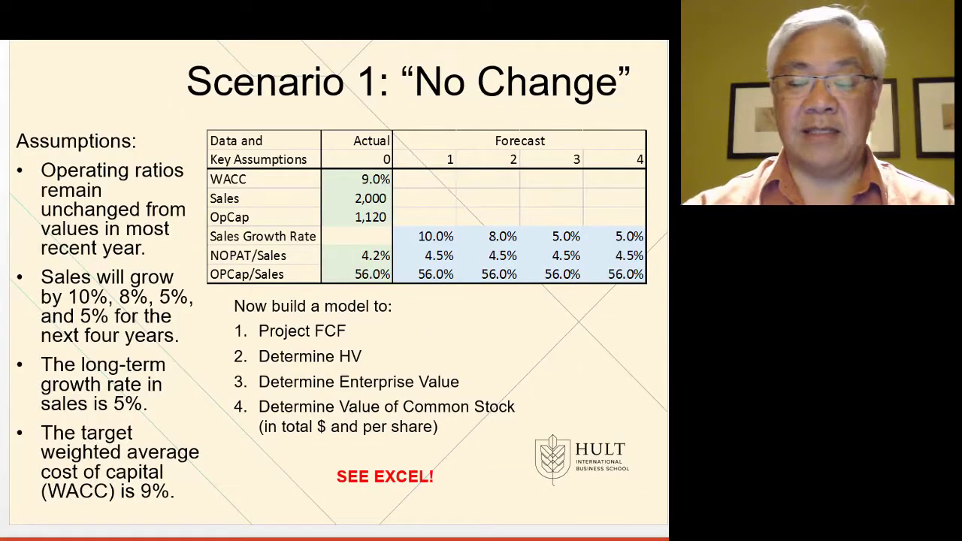
{"action": "key", "text": "Right"}
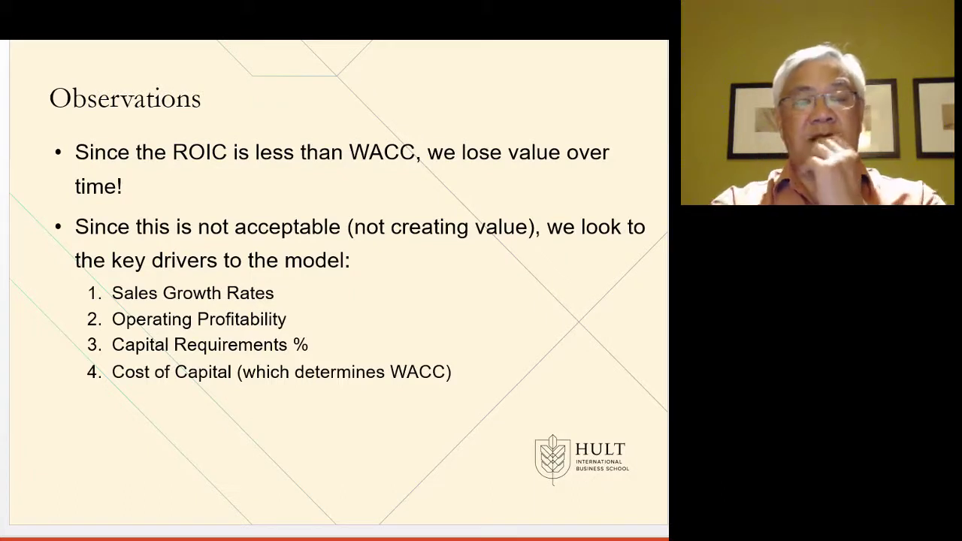